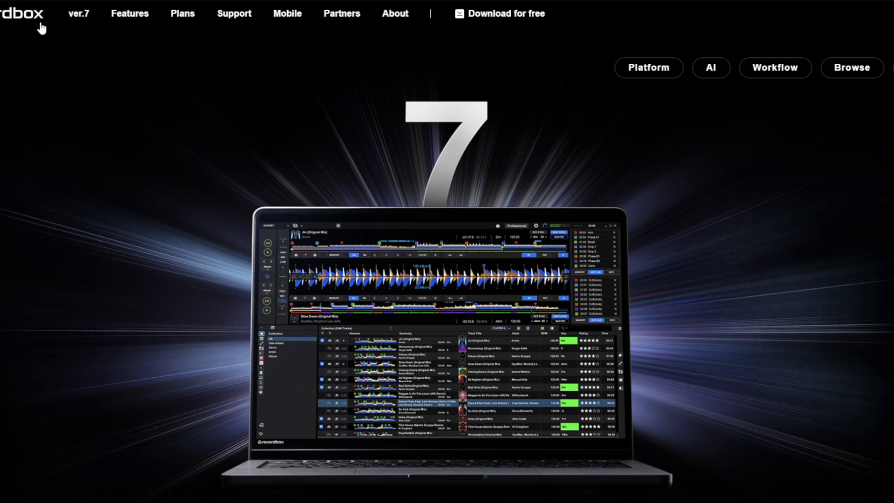
{"action": "mouse_move", "coordinate": [110, 84]}
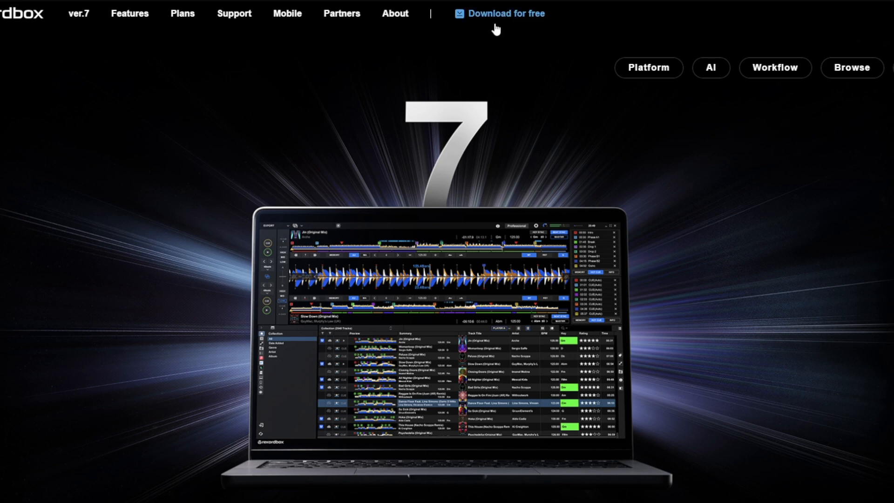
{"action": "mouse_move", "coordinate": [465, 137]}
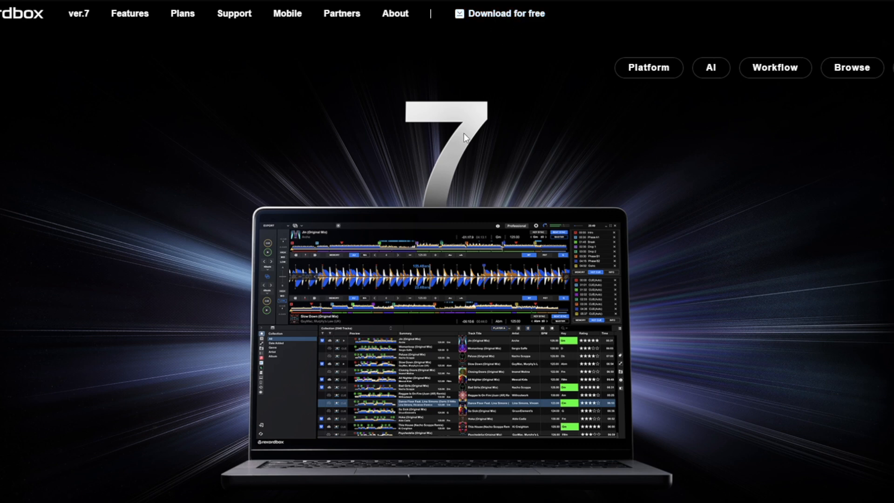
{"action": "mouse_move", "coordinate": [496, 51]}
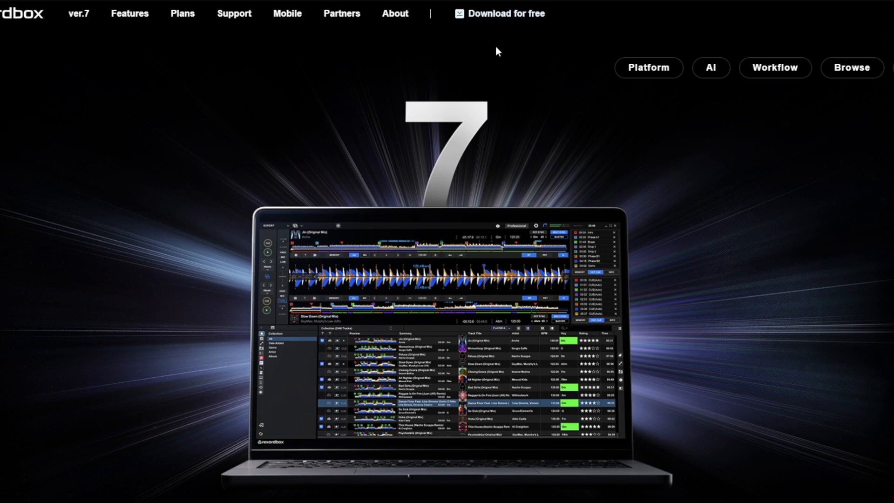
Open the free Windows download page and tick Agree on the rekordbox licence agreement.
{"action": "left_click", "coordinate": [505, 13]}
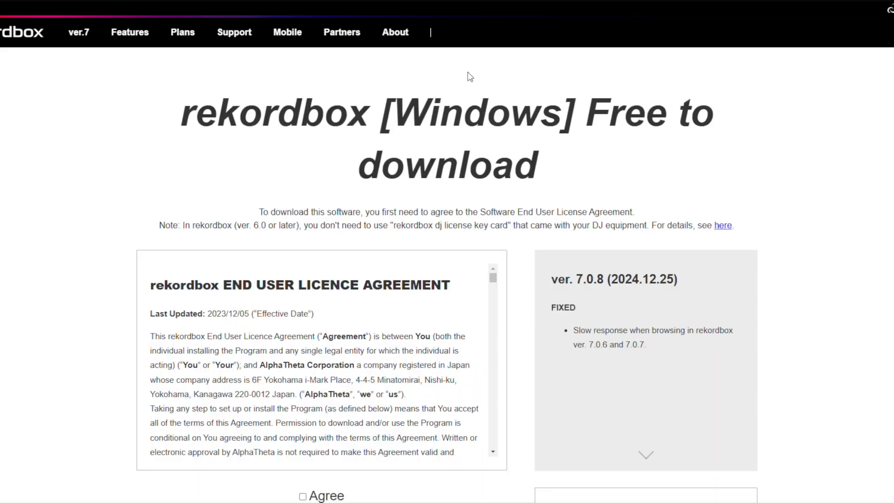
{"action": "scroll", "scroll_direction": "down", "scroll_amount": 3}
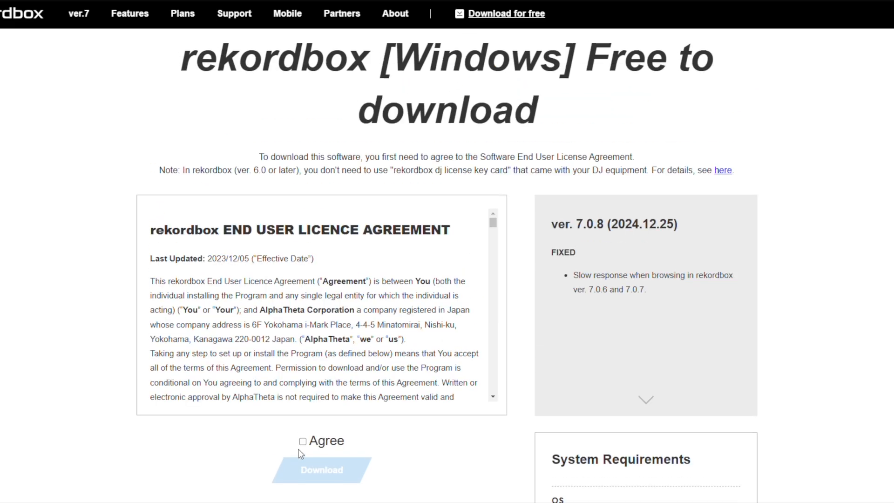
{"action": "left_click", "coordinate": [302, 441]}
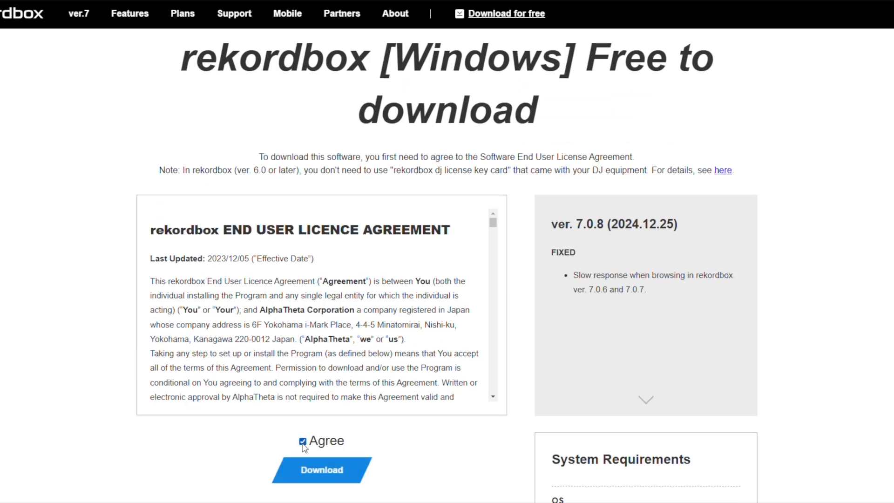
{"action": "scroll", "scroll_direction": "down", "scroll_amount": 3}
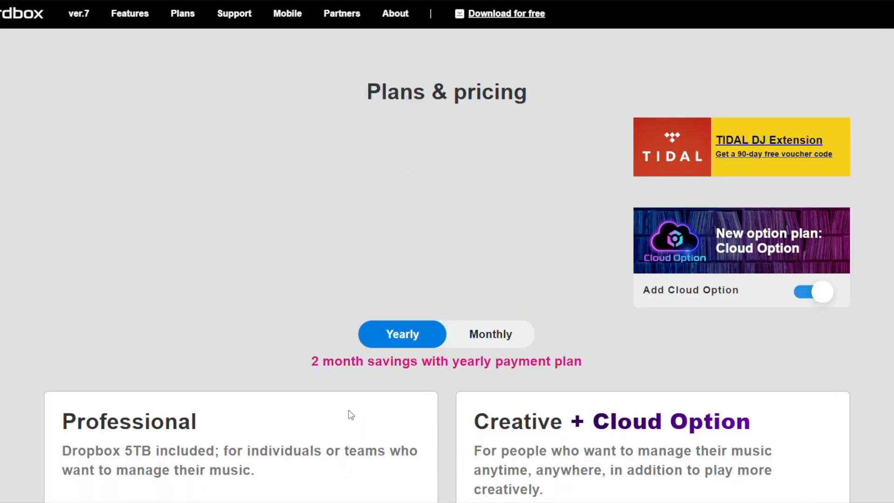
{"action": "mouse_move", "coordinate": [621, 195]}
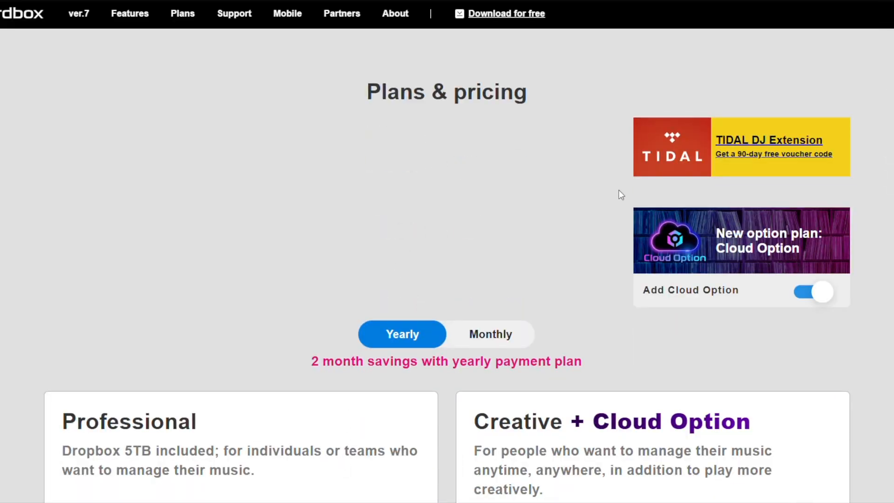
{"action": "mouse_move", "coordinate": [414, 224]}
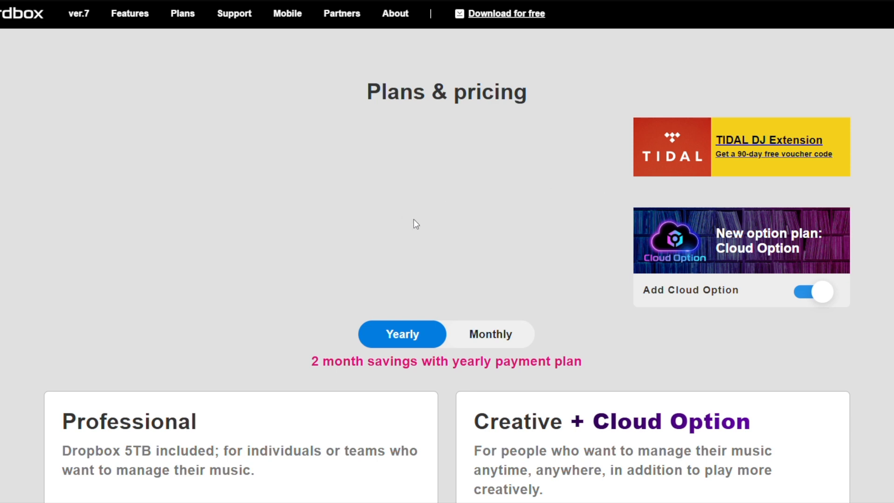
{"action": "mouse_move", "coordinate": [416, 214]}
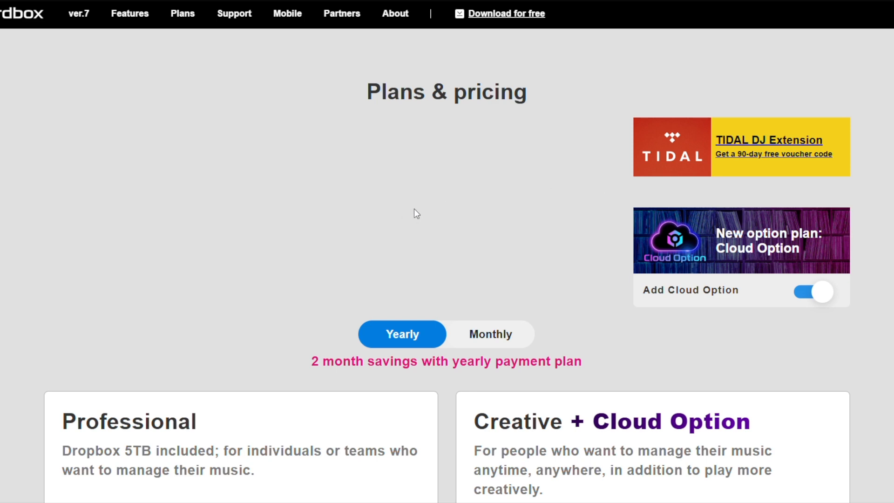
{"action": "mouse_move", "coordinate": [399, 129]}
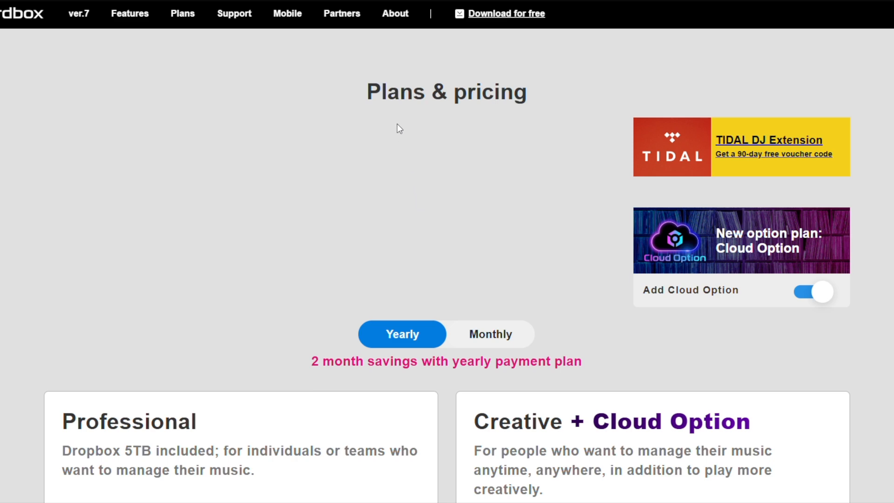
{"action": "mouse_move", "coordinate": [395, 124]}
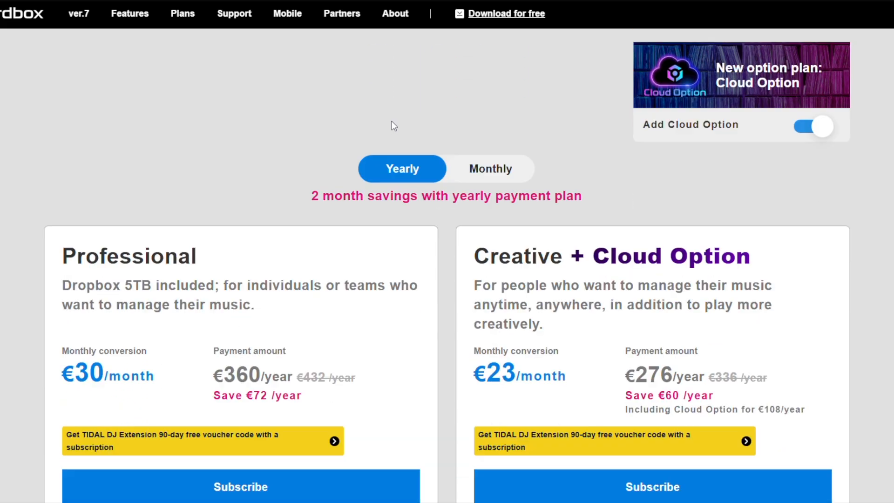
{"action": "scroll", "scroll_direction": "down", "scroll_amount": 3}
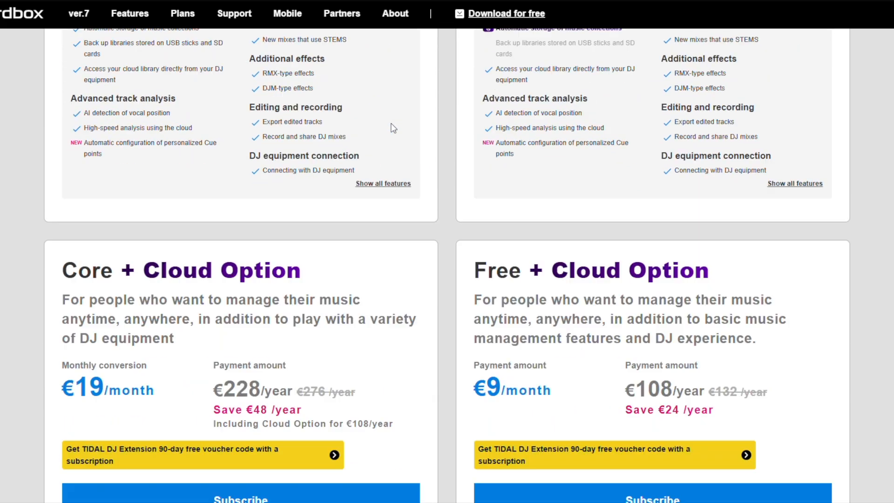
{"action": "scroll", "scroll_direction": "down", "scroll_amount": 3}
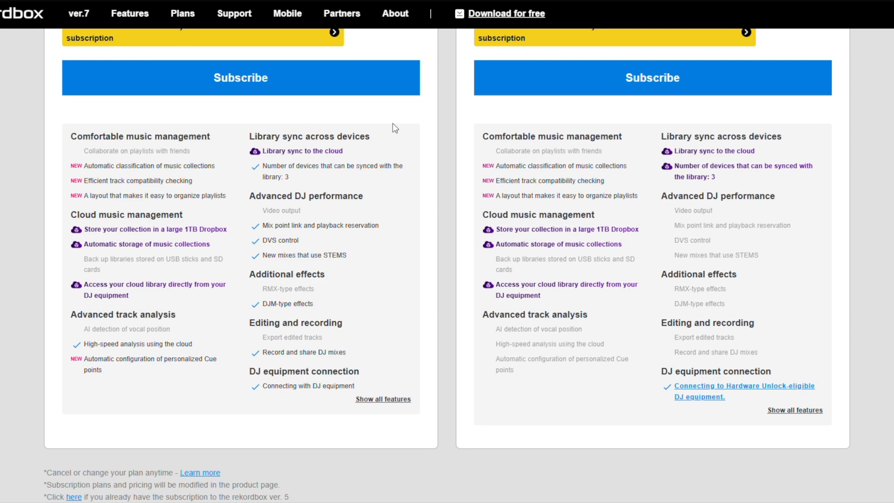
{"action": "scroll", "scroll_direction": "down", "scroll_amount": 3}
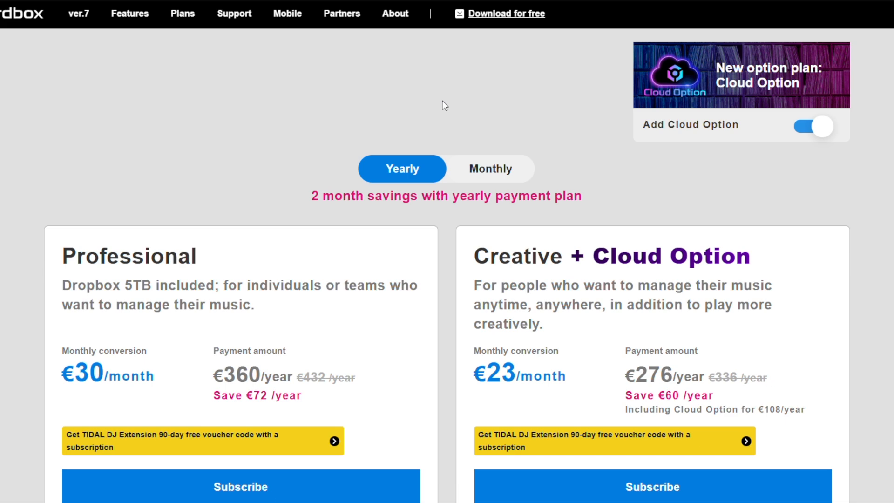
{"action": "scroll", "scroll_direction": "down", "scroll_amount": 3}
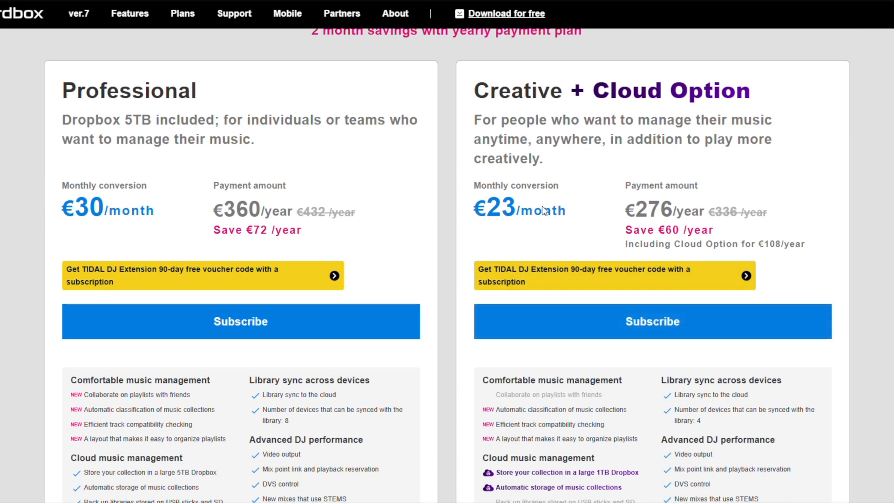
{"action": "scroll", "scroll_direction": "down", "scroll_amount": 3}
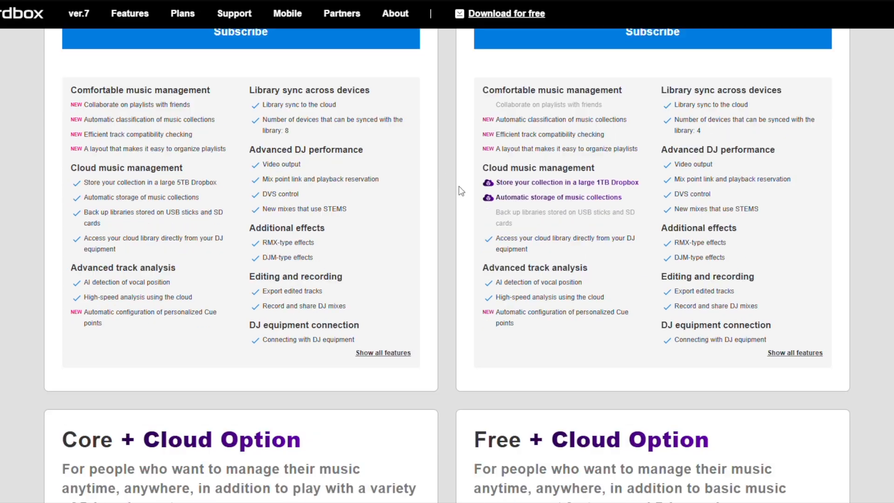
{"action": "scroll", "scroll_direction": "down", "scroll_amount": 3}
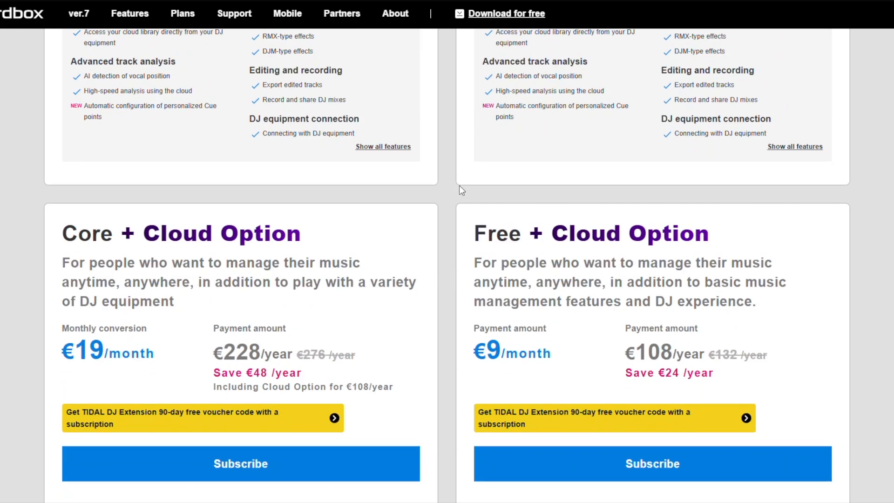
{"action": "mouse_move", "coordinate": [452, 184]}
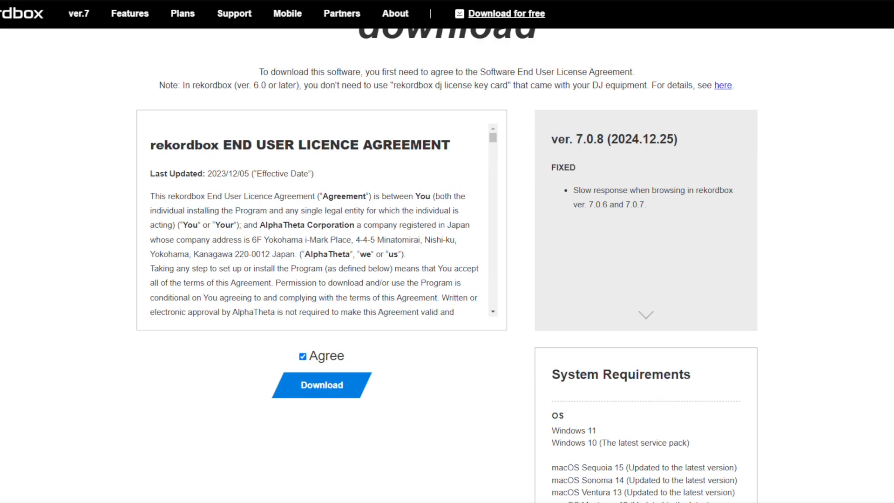
{"action": "mouse_move", "coordinate": [393, 222]}
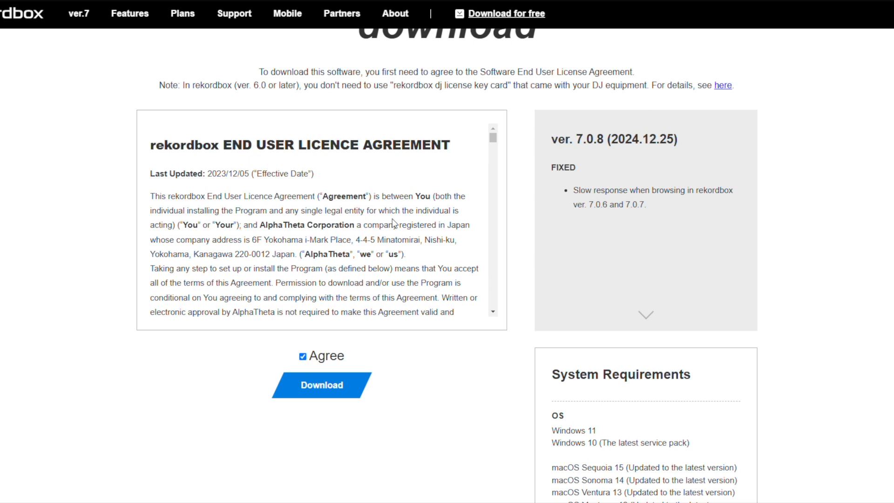
Start the rekordbox Windows download, bringing up the AlphaTheta account login page.
{"action": "left_click", "coordinate": [321, 385]}
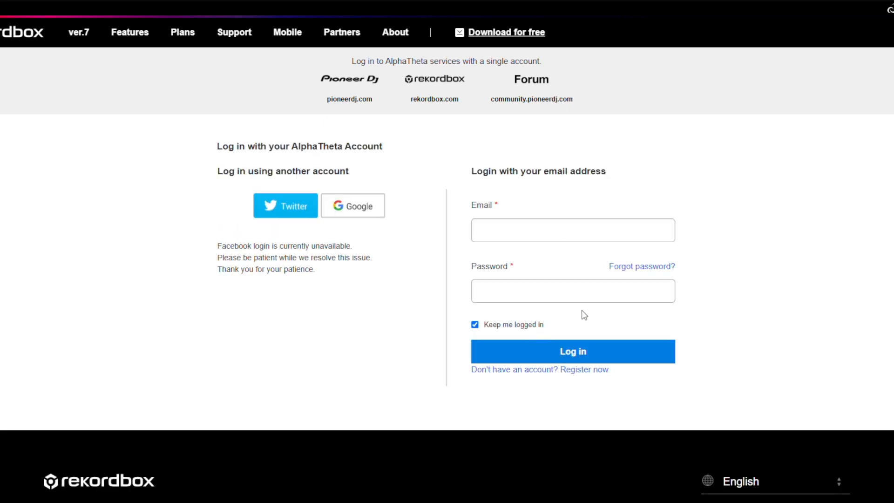
{"action": "mouse_move", "coordinate": [520, 379]}
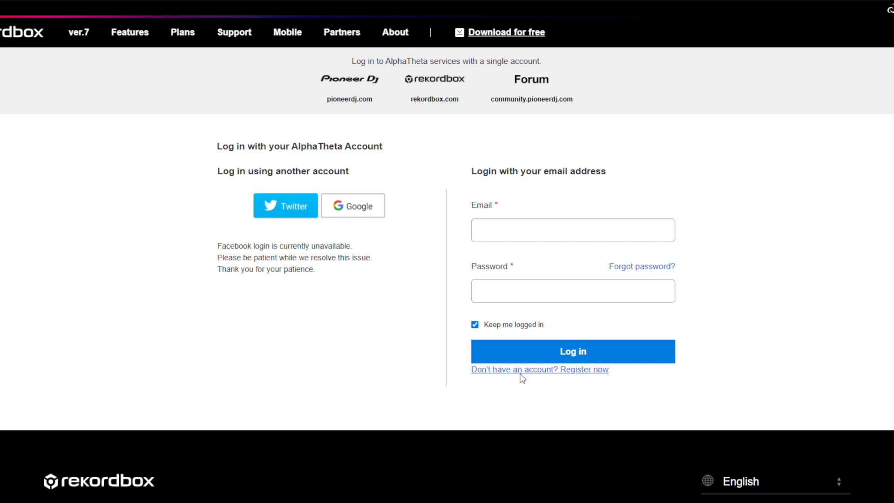
Switch from the login page to the empty 'Create your AlphaTheta Account' form.
{"action": "left_click", "coordinate": [538, 369]}
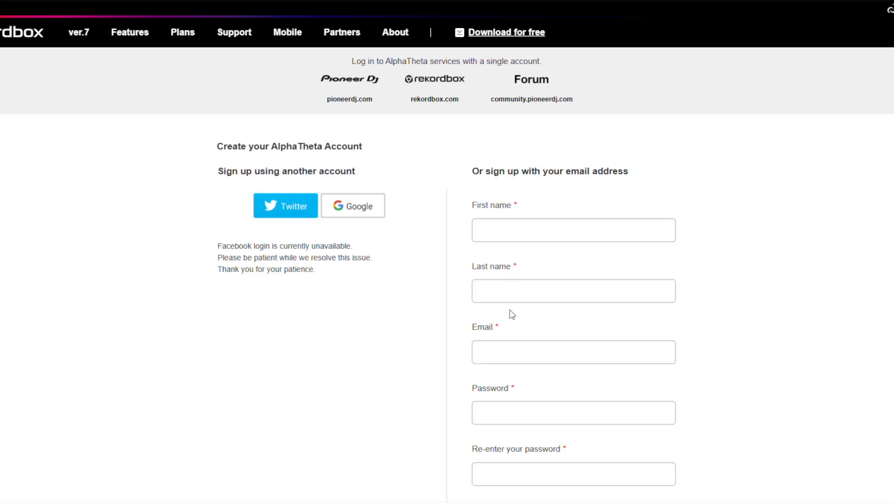
{"action": "scroll", "scroll_direction": "down", "scroll_amount": 3}
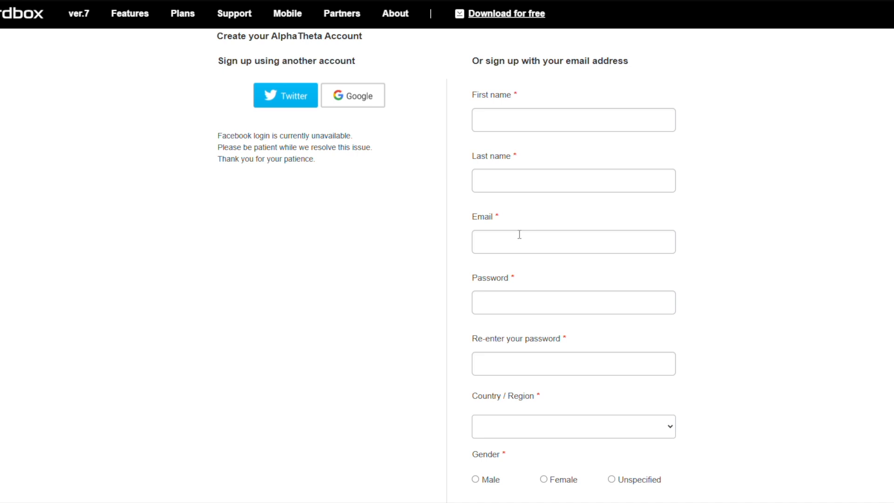
{"action": "mouse_move", "coordinate": [534, 215]}
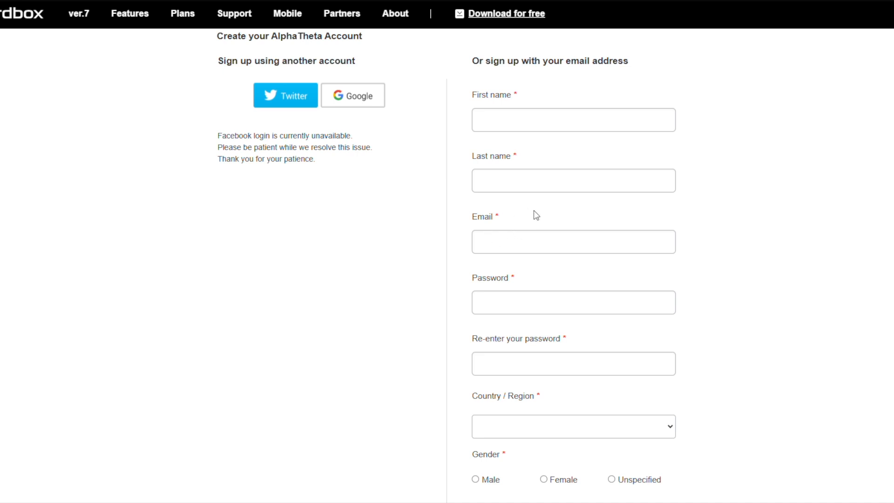
{"action": "mouse_move", "coordinate": [556, 155]}
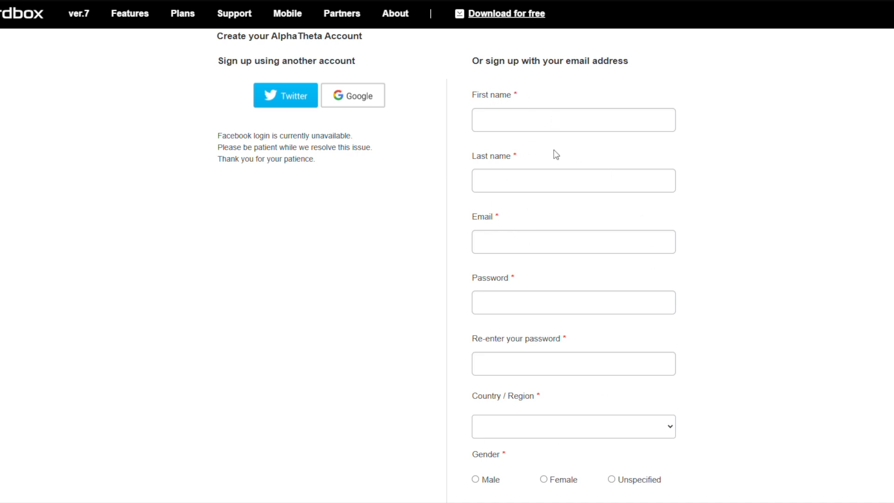
{"action": "mouse_move", "coordinate": [496, 383]}
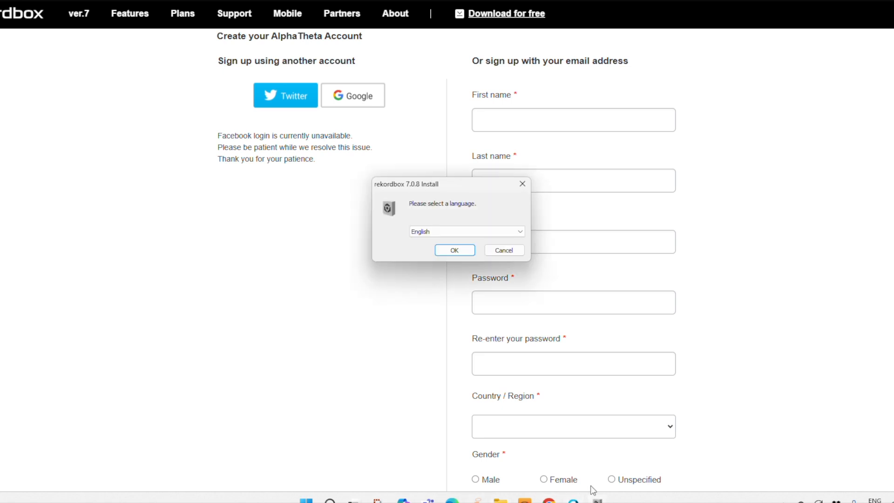
{"action": "mouse_move", "coordinate": [417, 191]}
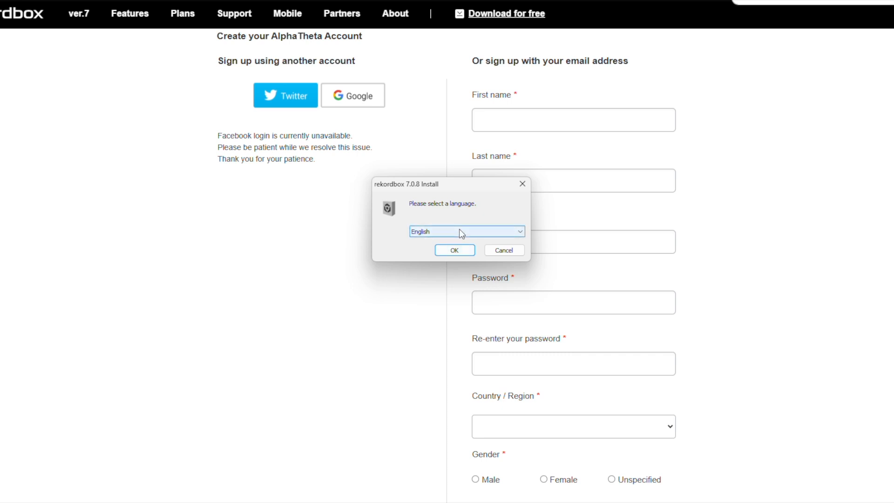
{"action": "mouse_move", "coordinate": [454, 250]}
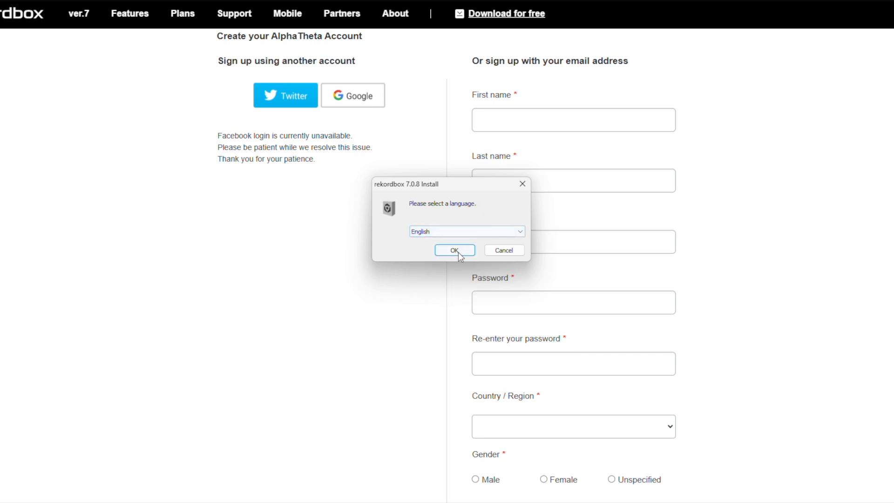
Confirm English as the installer language and accept the rekordbox licence agreement.
{"action": "left_click", "coordinate": [453, 250]}
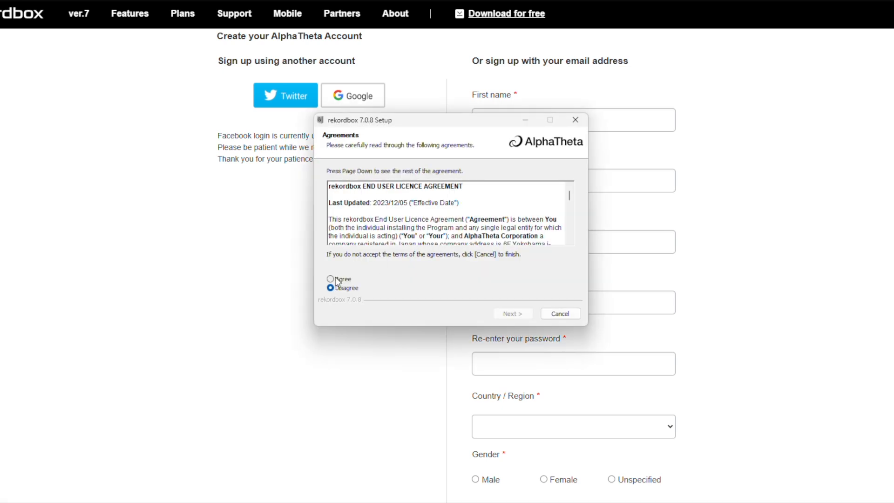
{"action": "left_click", "coordinate": [512, 313]}
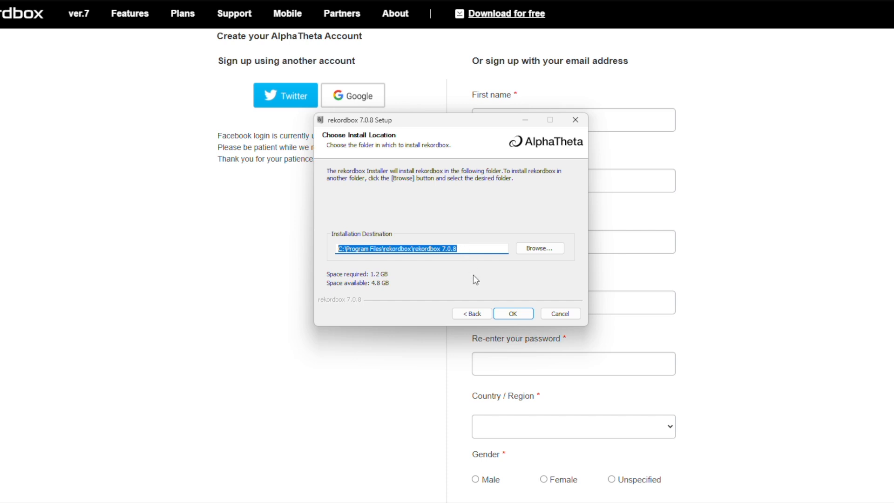
Install rekordbox to the default folder and finish setup with Run rekordbox ticked.
{"action": "left_click", "coordinate": [512, 313]}
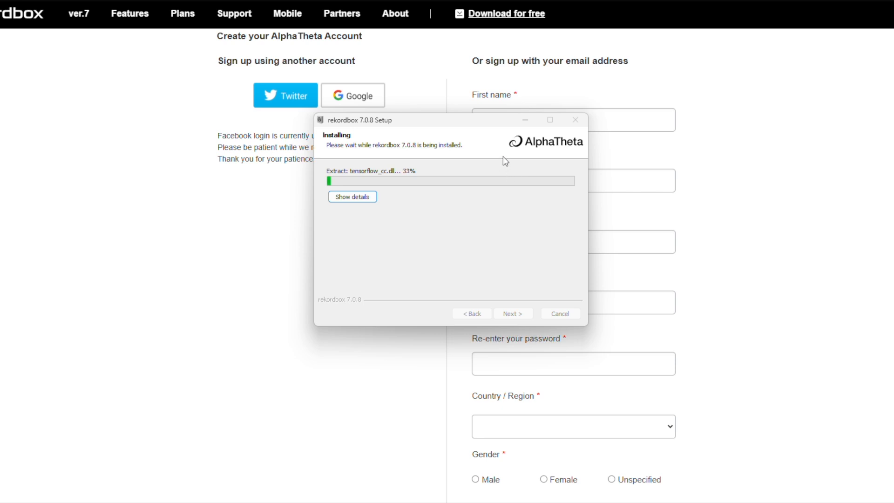
{"action": "mouse_move", "coordinate": [567, 158]}
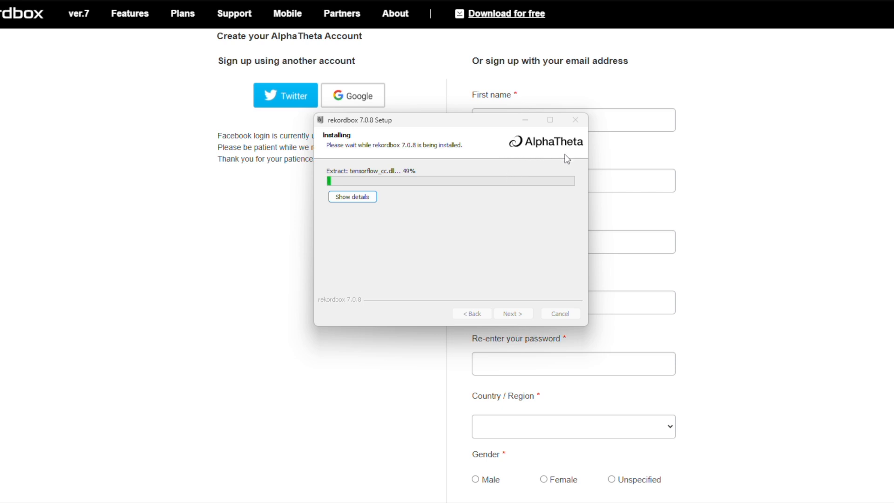
{"action": "mouse_move", "coordinate": [542, 167]}
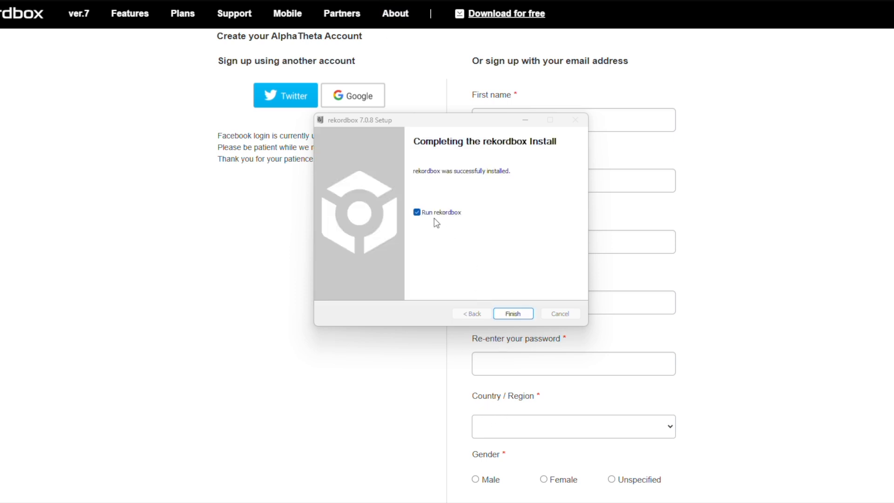
{"action": "left_click", "coordinate": [512, 313]}
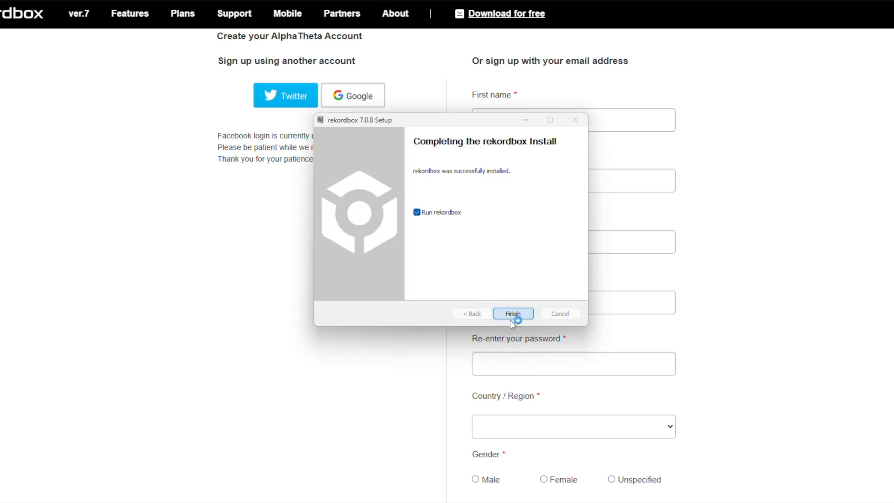
{"action": "left_click", "coordinate": [512, 314]}
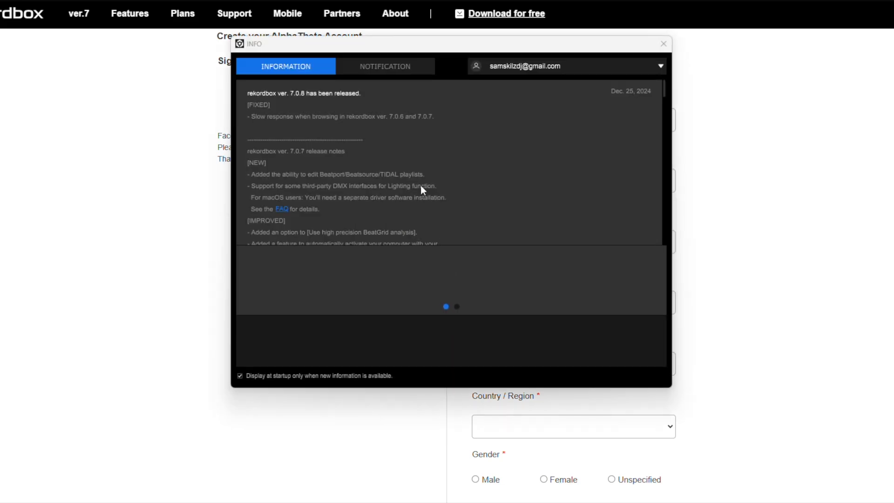
{"action": "mouse_move", "coordinate": [630, 107]}
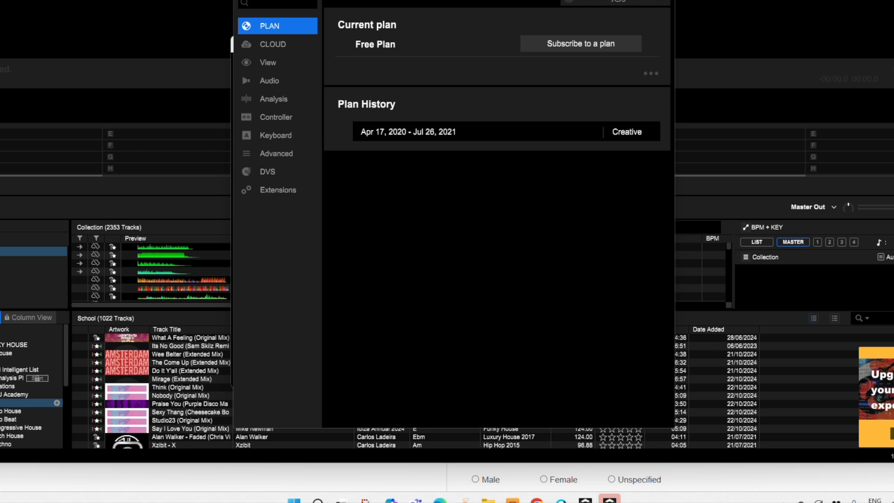
{"action": "mouse_move", "coordinate": [384, 108]}
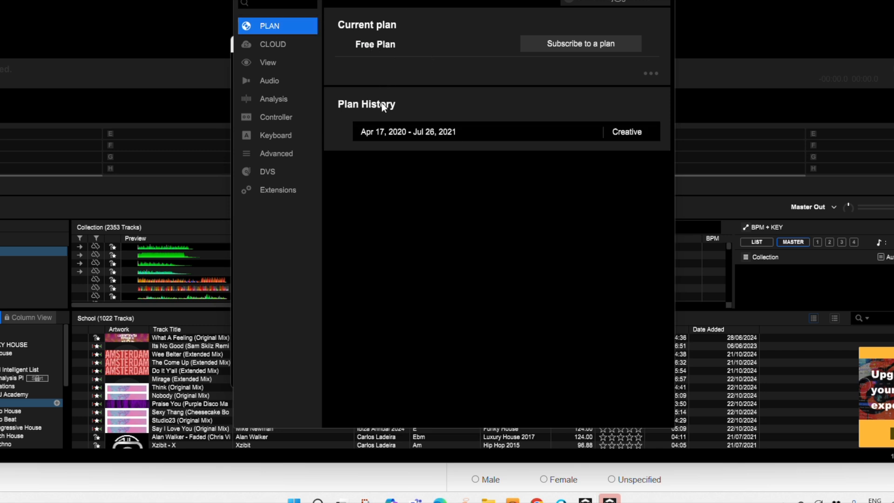
{"action": "mouse_move", "coordinate": [402, 50]}
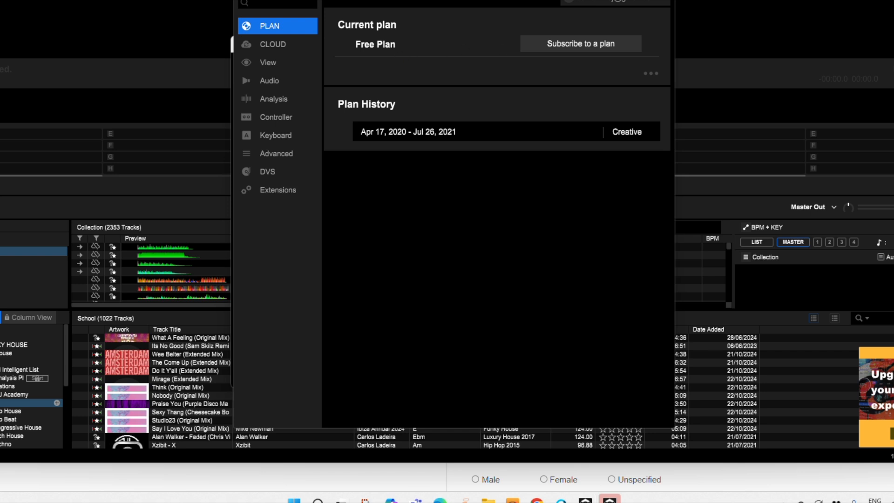
{"action": "mouse_move", "coordinate": [427, 94]}
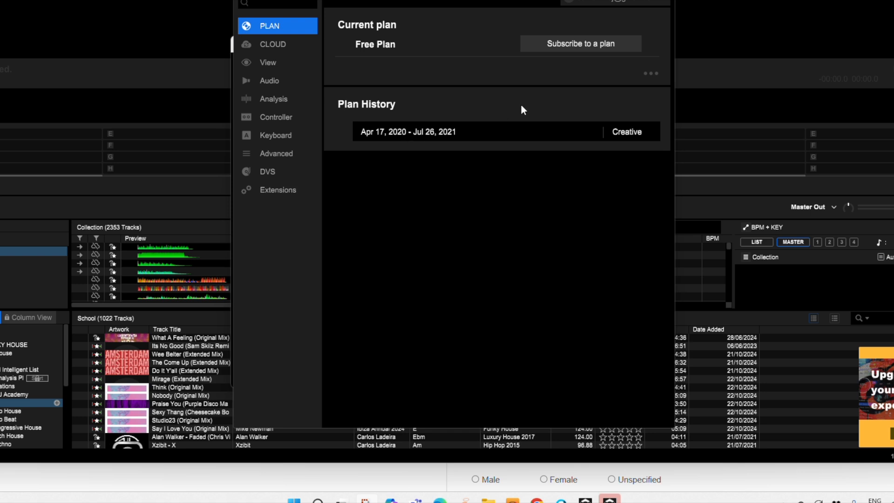
{"action": "mouse_move", "coordinate": [502, 73]}
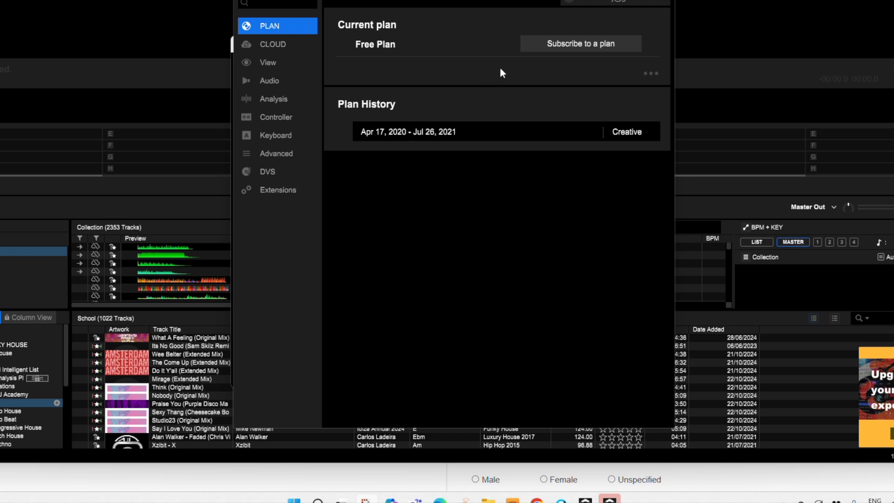
{"action": "mouse_move", "coordinate": [579, 43]}
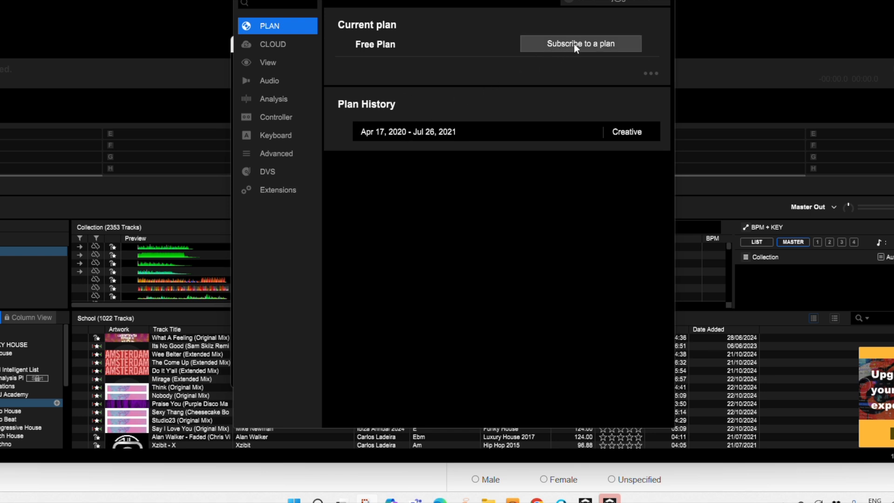
{"action": "mouse_move", "coordinate": [356, 65]}
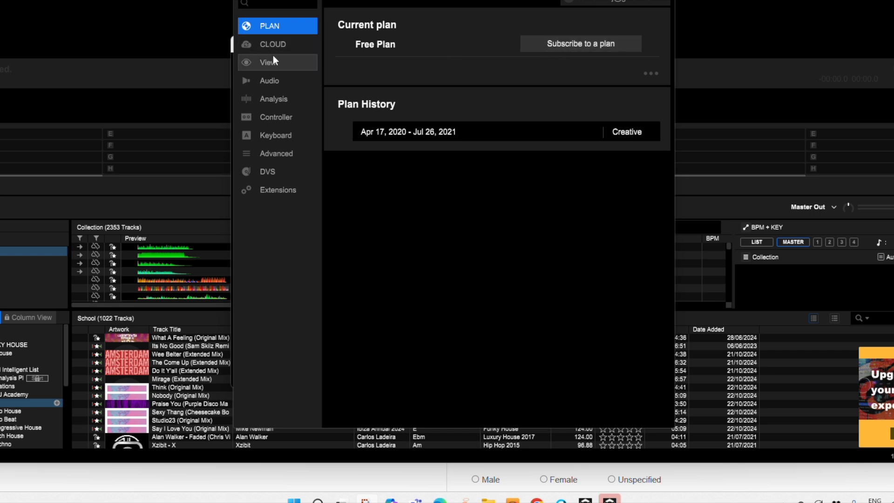
{"action": "mouse_move", "coordinate": [323, 68]}
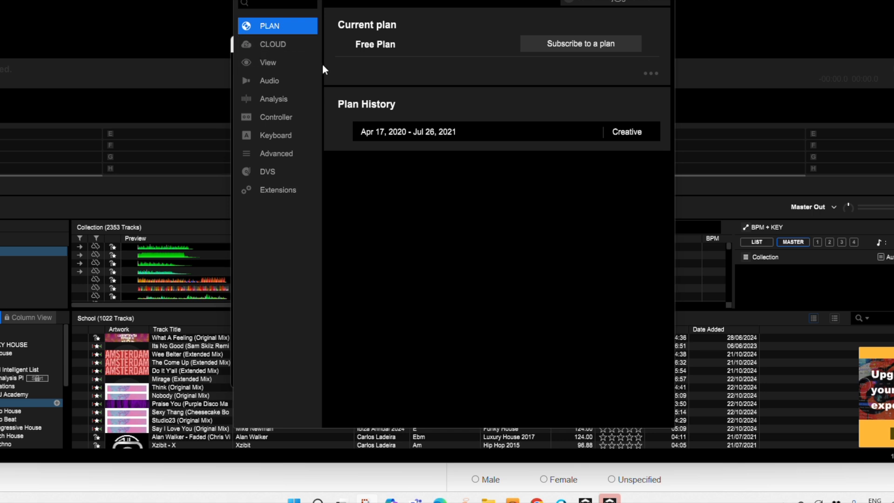
{"action": "mouse_move", "coordinate": [375, 79]}
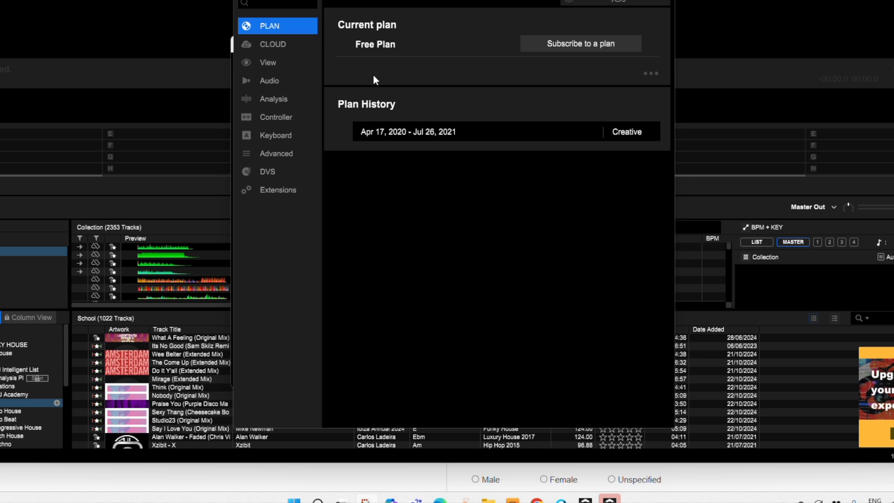
{"action": "mouse_move", "coordinate": [379, 74]}
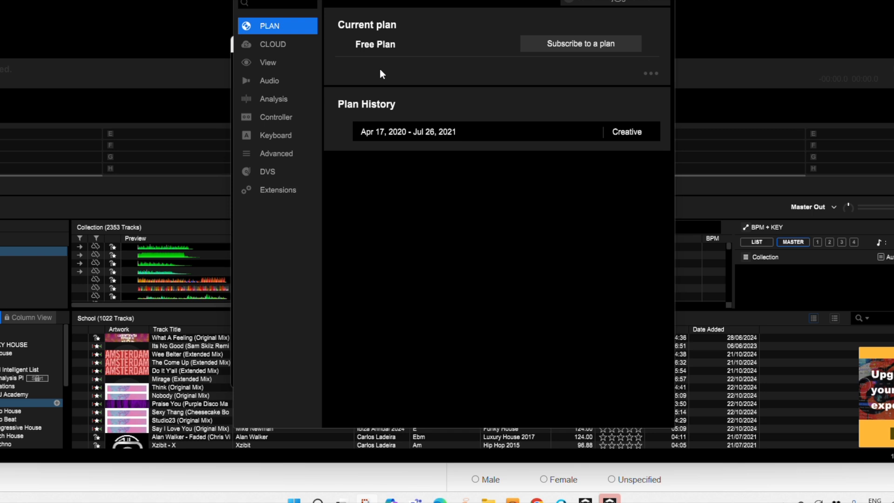
{"action": "mouse_move", "coordinate": [376, 21]}
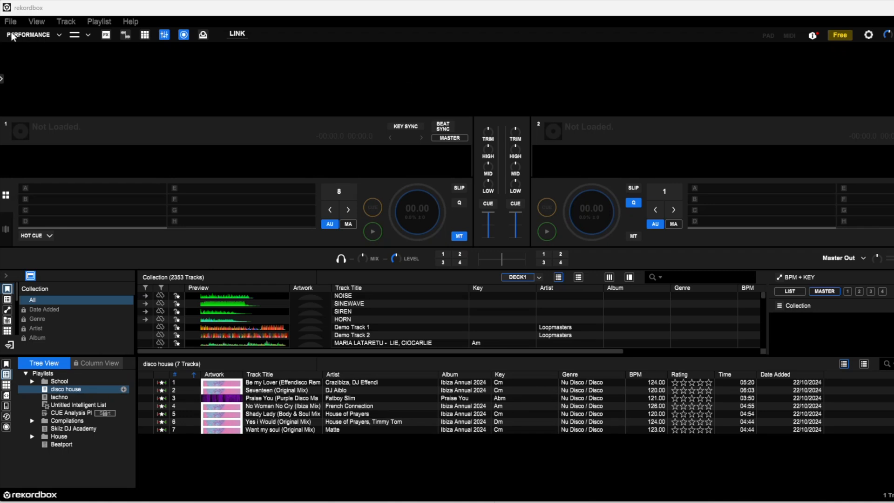
{"action": "mouse_move", "coordinate": [35, 48]}
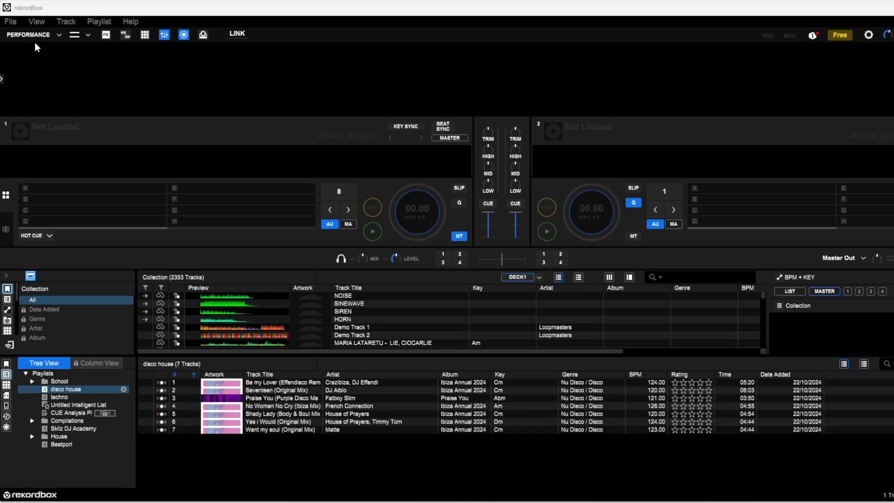
{"action": "mouse_move", "coordinate": [22, 43]}
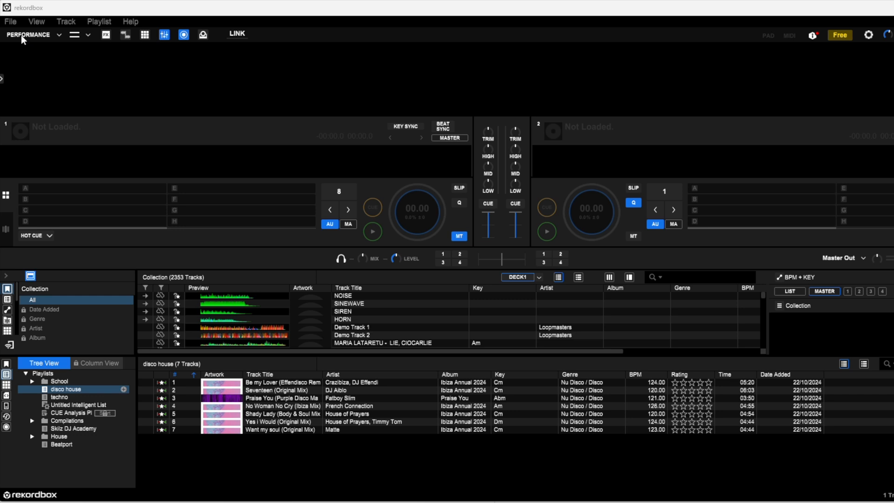
Choose EXPORT from the top-left mode dropdown instead of Performance.
{"action": "left_click", "coordinate": [29, 34]}
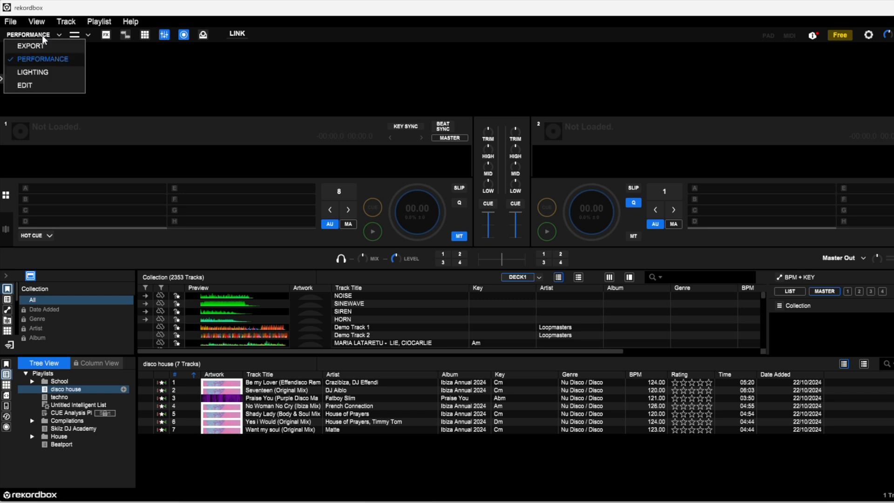
{"action": "mouse_move", "coordinate": [49, 85]}
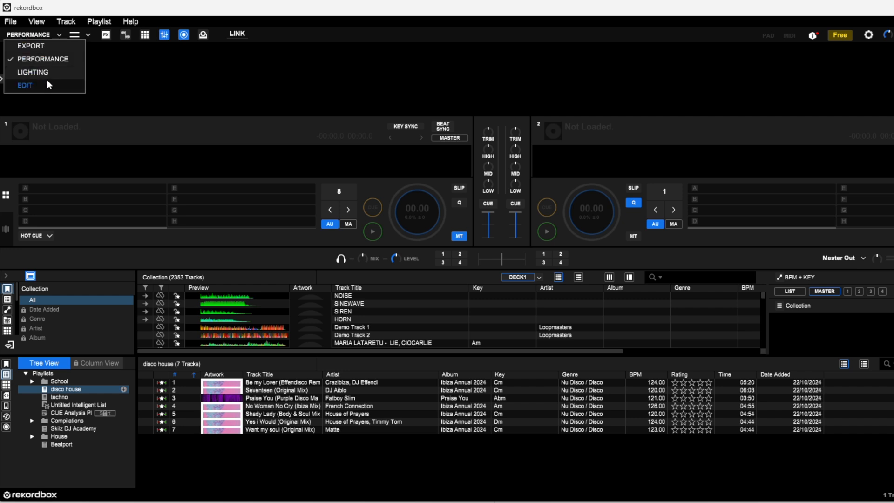
{"action": "mouse_move", "coordinate": [33, 73]}
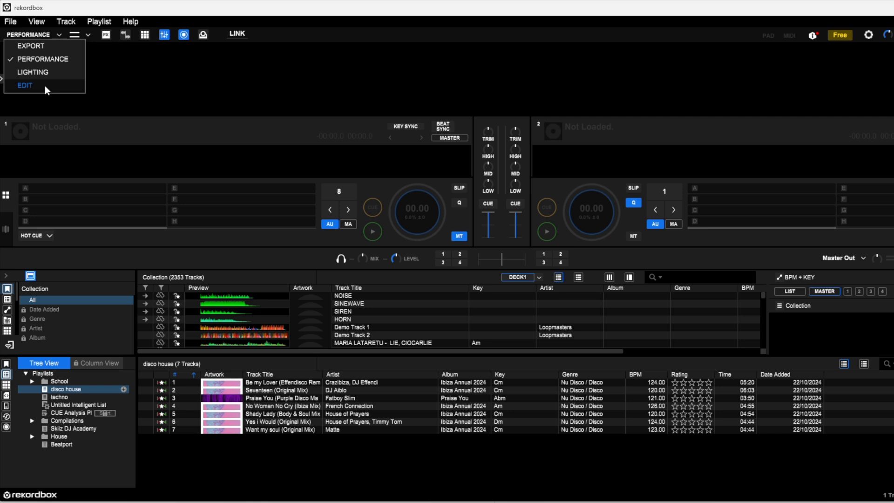
{"action": "mouse_move", "coordinate": [43, 47]}
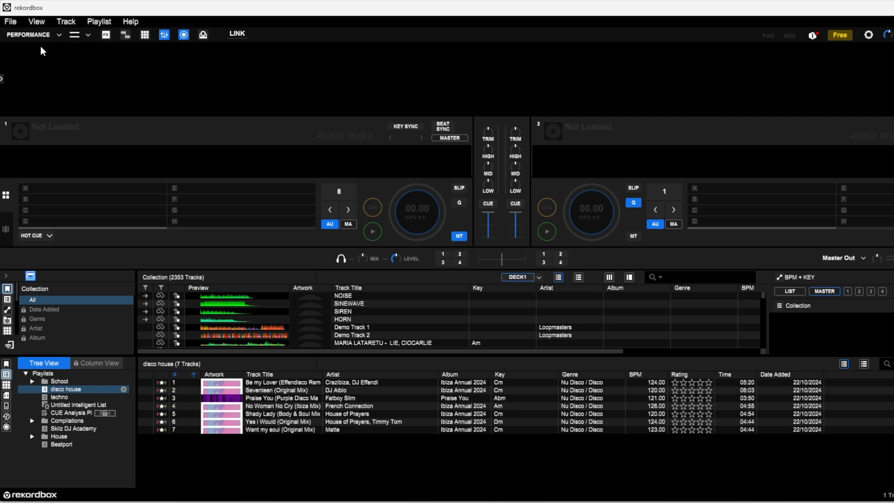
{"action": "mouse_move", "coordinate": [204, 163]}
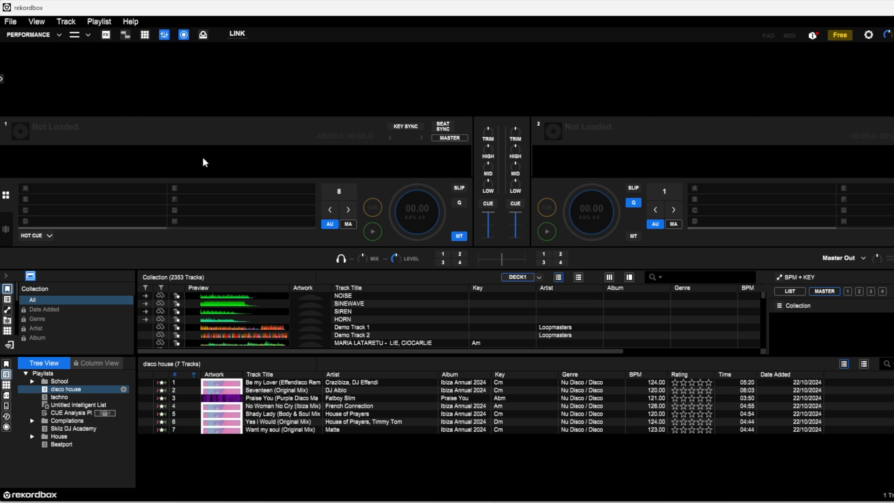
{"action": "left_click", "coordinate": [31, 34]}
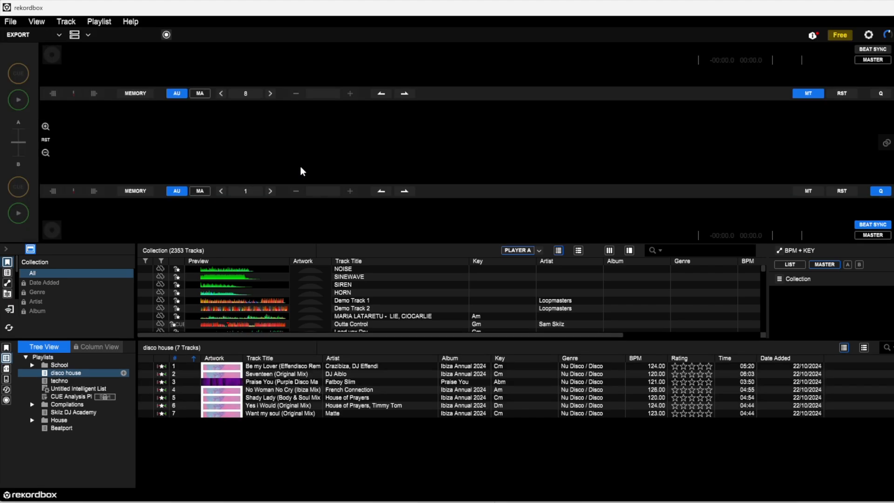
{"action": "mouse_move", "coordinate": [319, 152]}
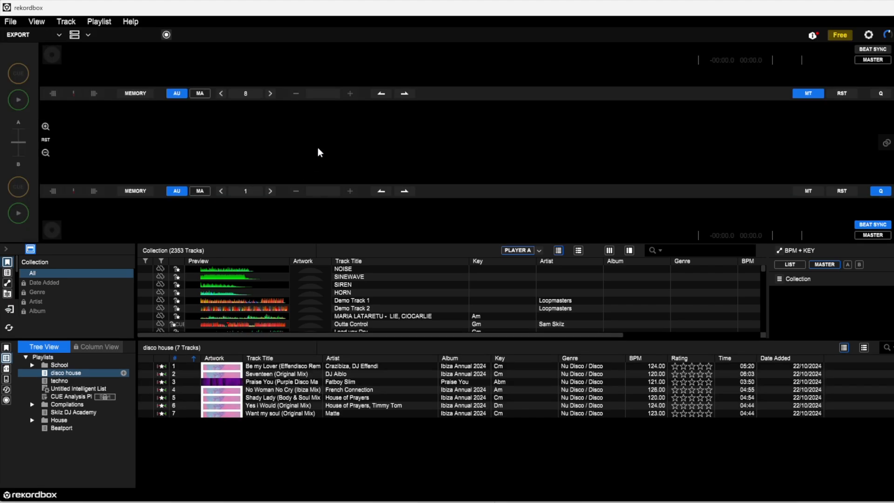
{"action": "mouse_move", "coordinate": [25, 45]}
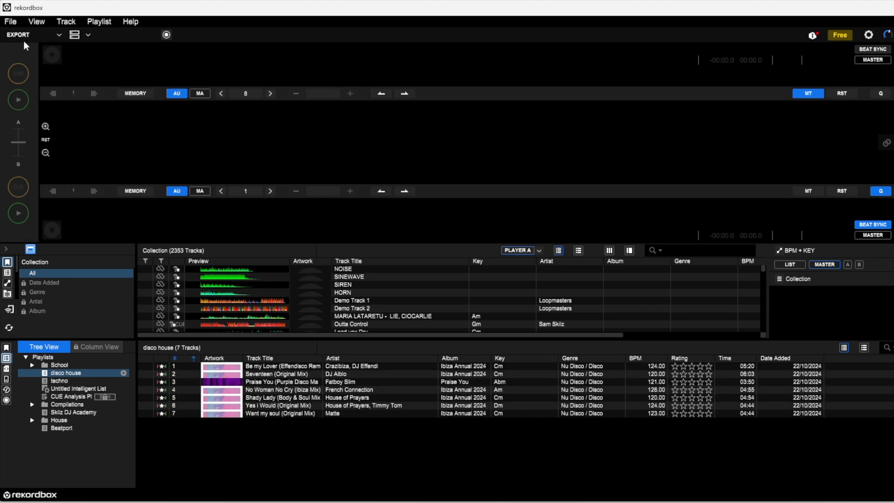
{"action": "mouse_move", "coordinate": [177, 158]}
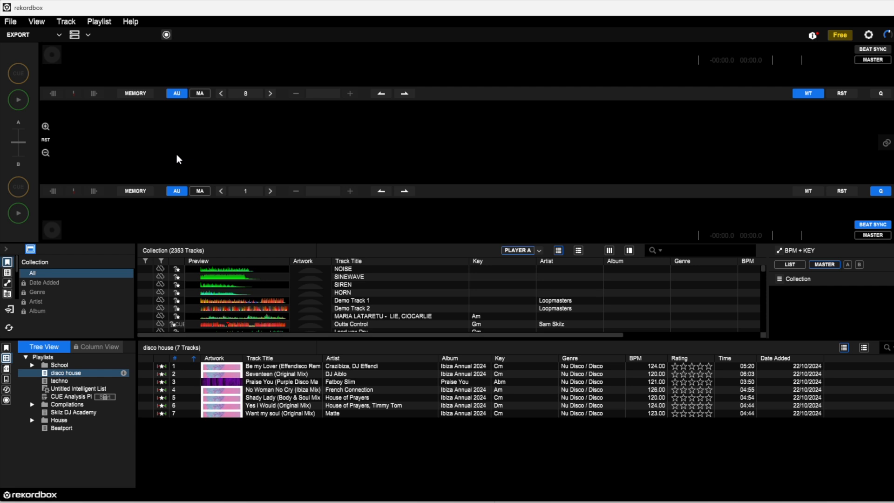
{"action": "mouse_move", "coordinate": [238, 130]}
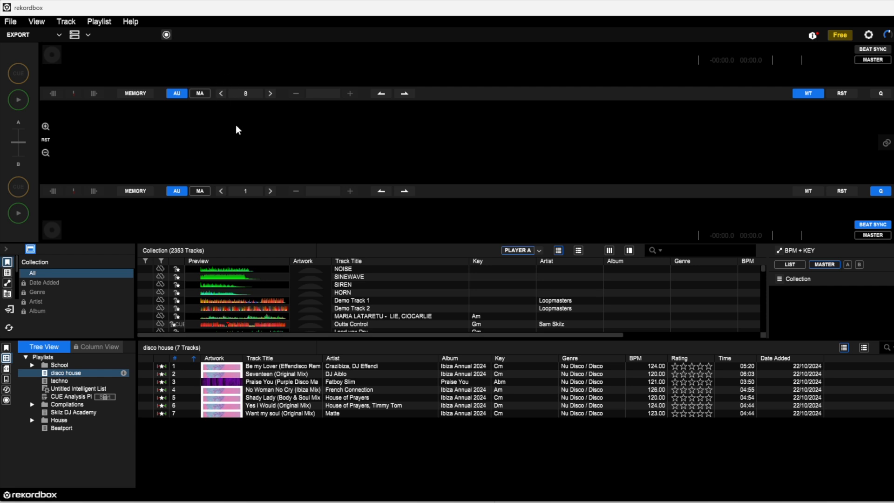
{"action": "mouse_move", "coordinate": [66, 21]}
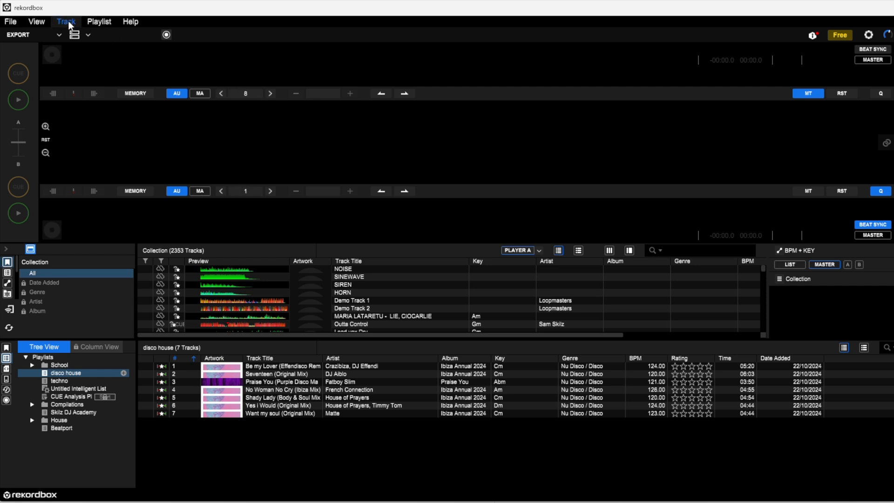
{"action": "left_click", "coordinate": [65, 21]}
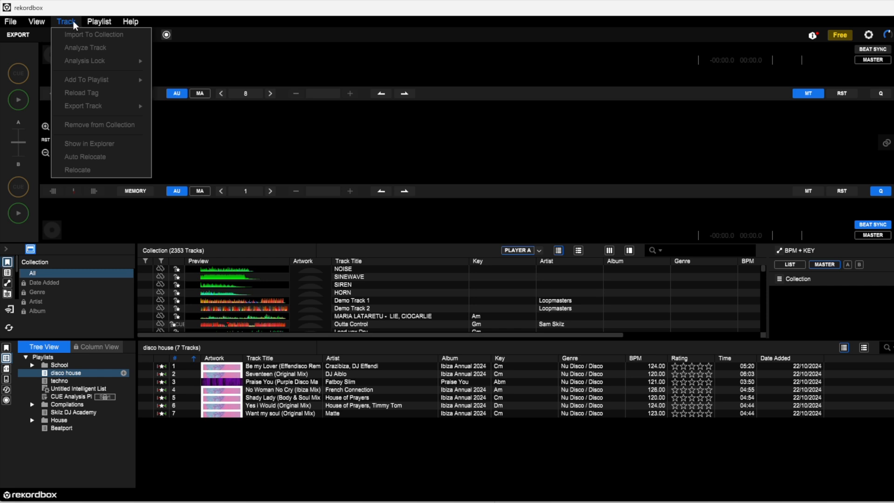
{"action": "left_click", "coordinate": [36, 21]}
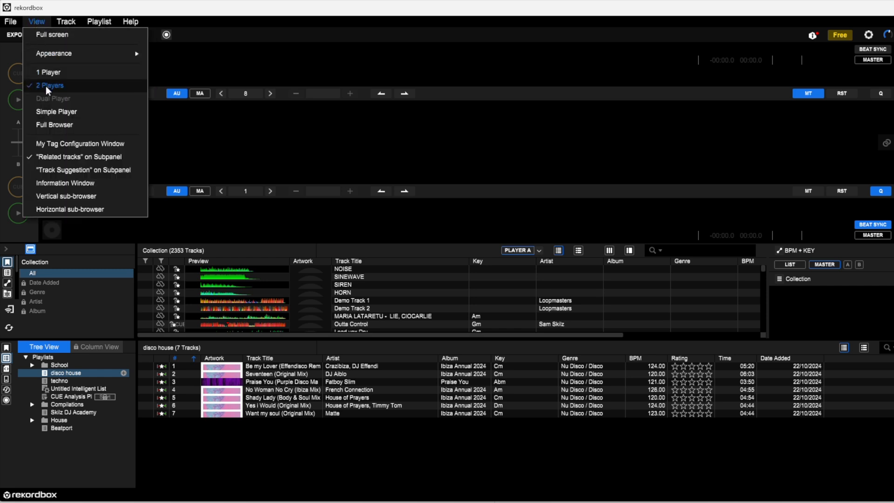
{"action": "mouse_move", "coordinate": [48, 72]}
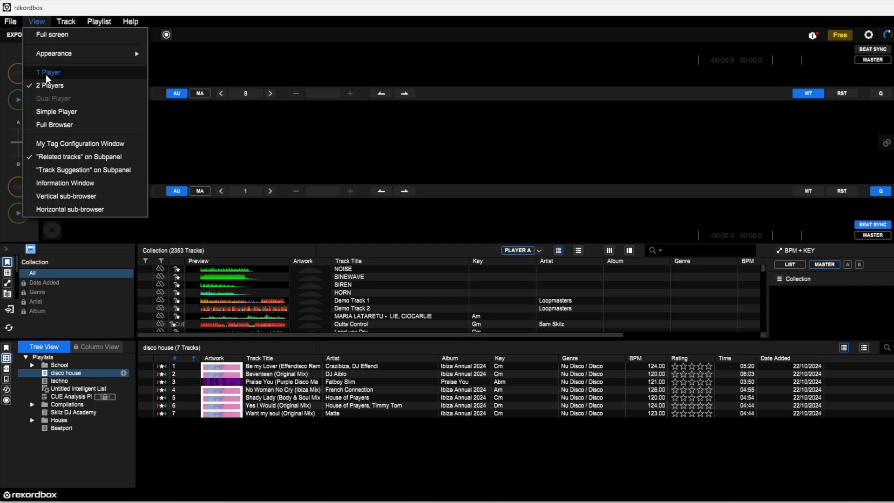
{"action": "left_click", "coordinate": [50, 72]}
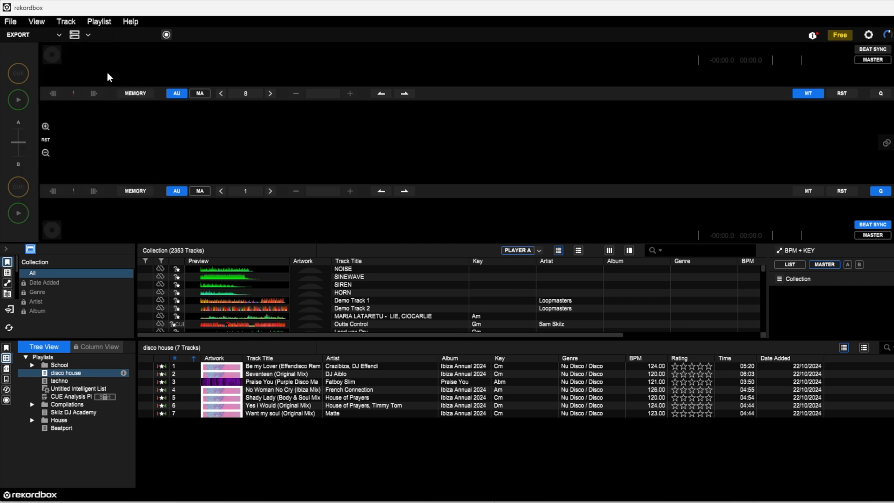
{"action": "mouse_move", "coordinate": [152, 218]}
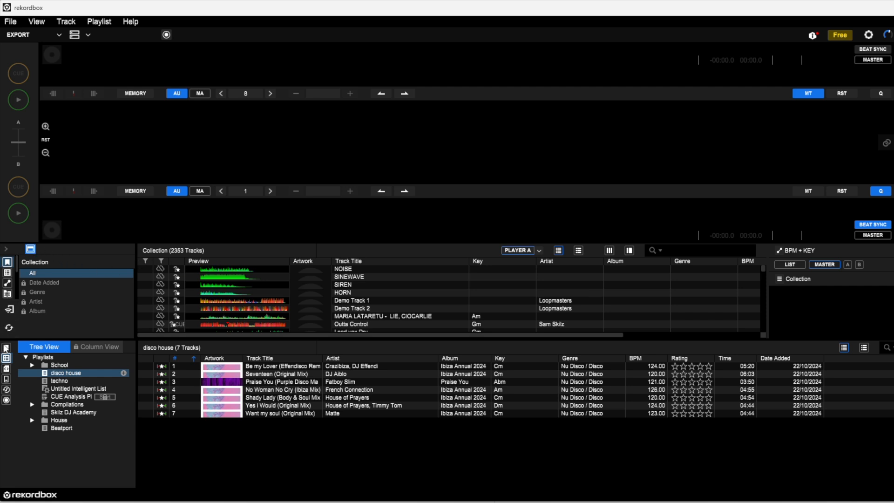
{"action": "mouse_move", "coordinate": [93, 313]}
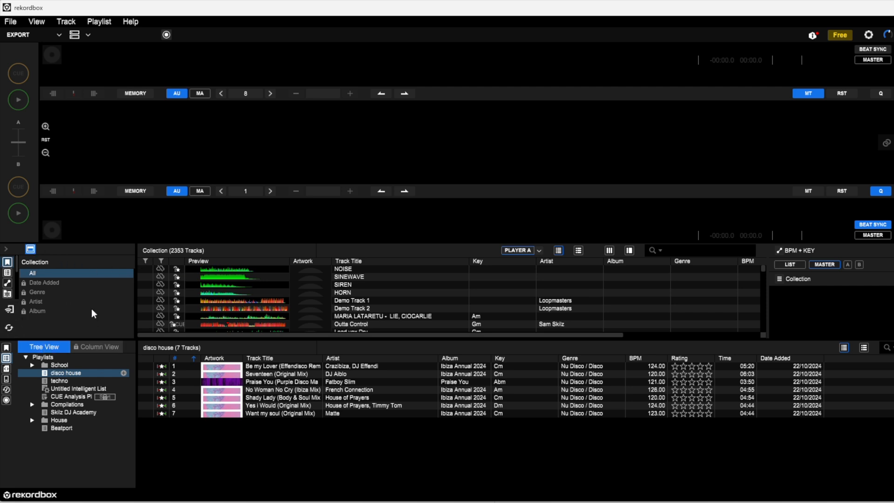
{"action": "mouse_move", "coordinate": [54, 297]}
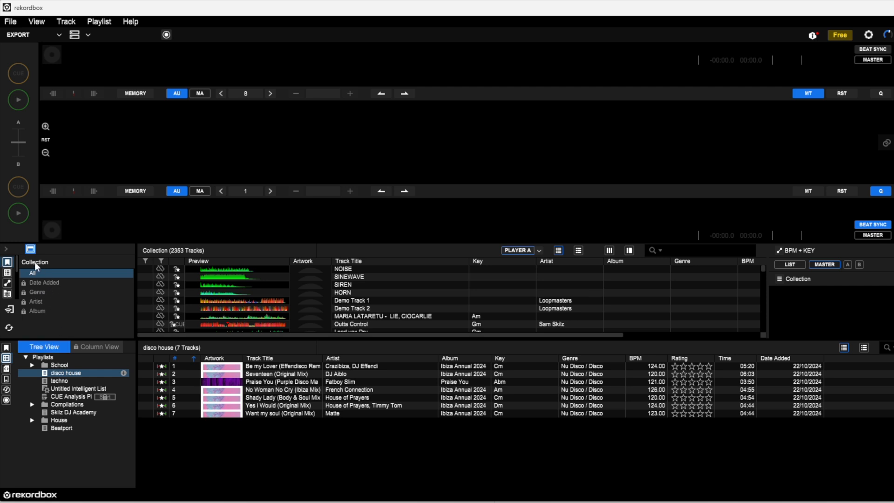
{"action": "mouse_move", "coordinate": [44, 271]}
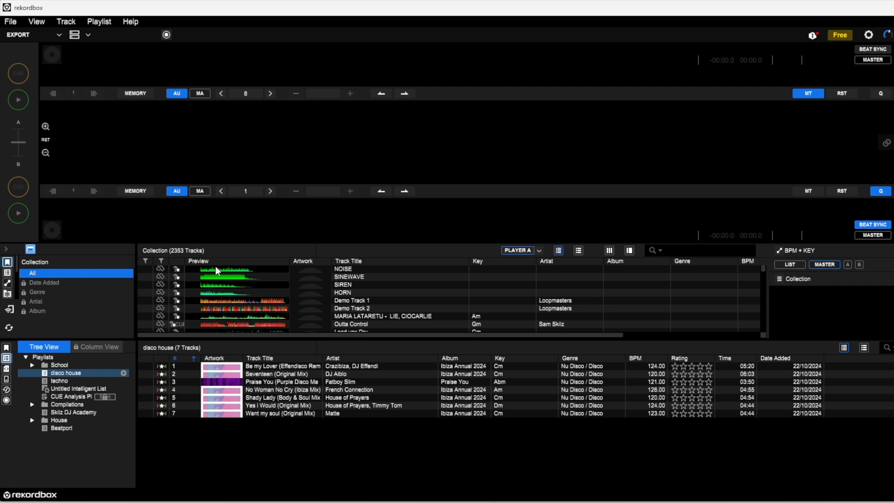
{"action": "mouse_move", "coordinate": [192, 263]}
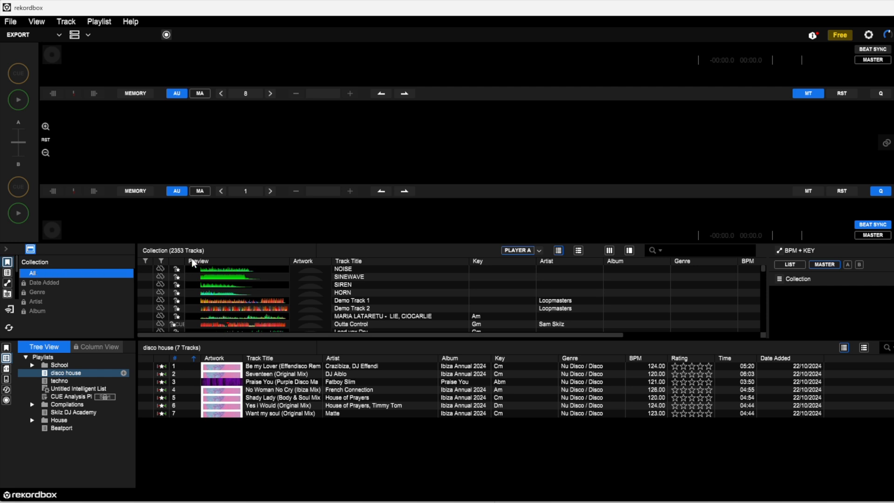
{"action": "mouse_move", "coordinate": [205, 288]}
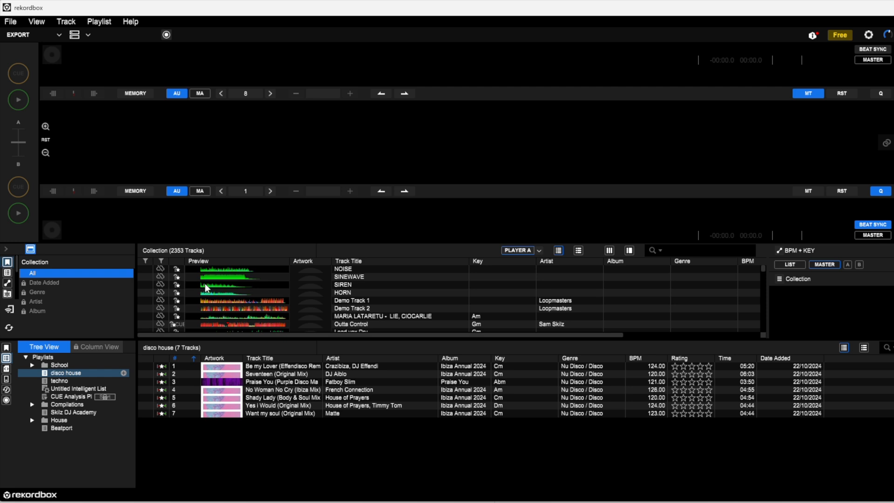
{"action": "mouse_move", "coordinate": [176, 255]}
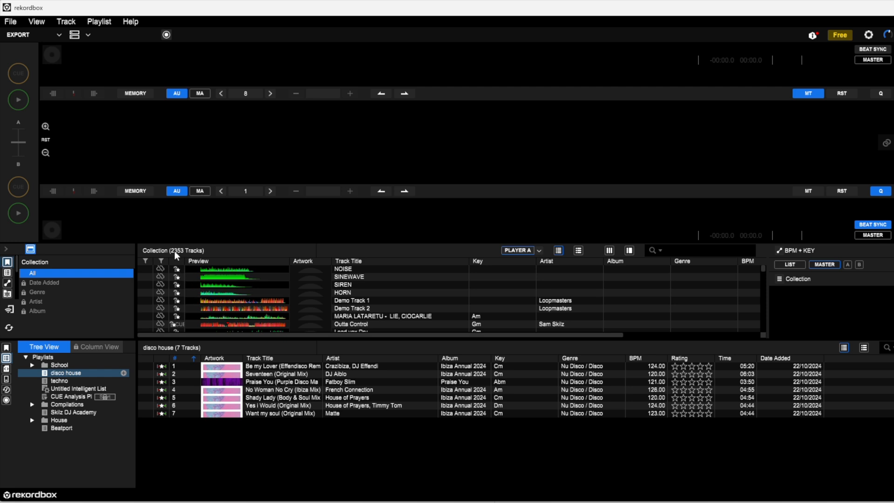
{"action": "mouse_move", "coordinate": [199, 297]}
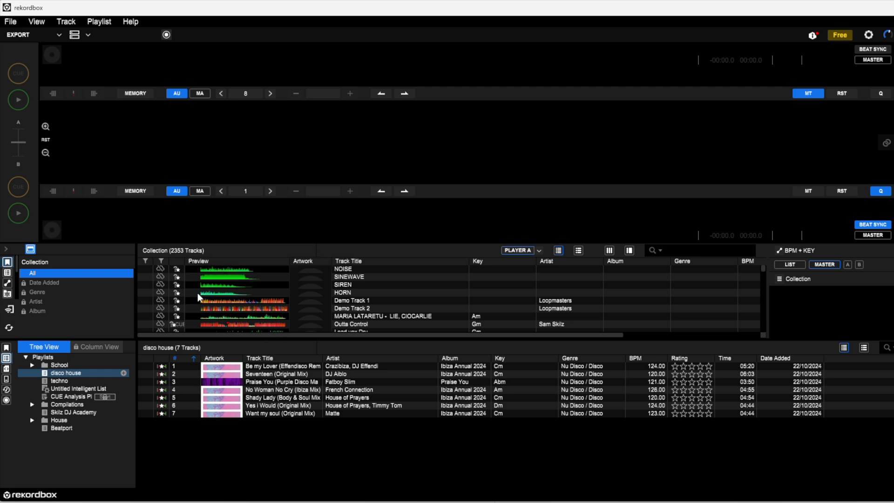
{"action": "mouse_move", "coordinate": [60, 272]}
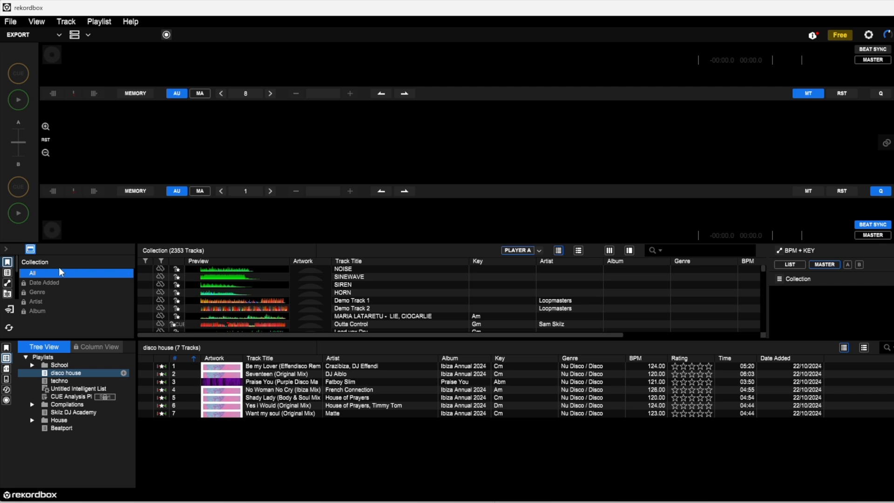
{"action": "mouse_move", "coordinate": [24, 297]}
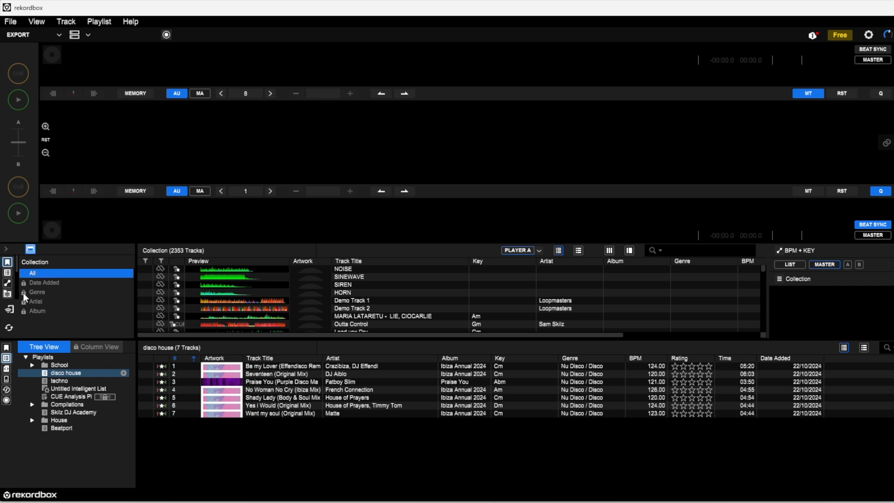
{"action": "mouse_move", "coordinate": [36, 317]}
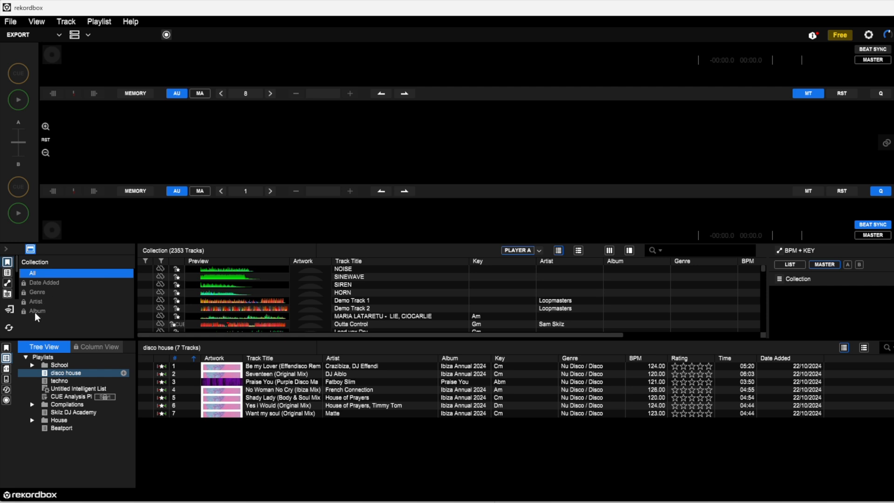
{"action": "mouse_move", "coordinate": [40, 293]}
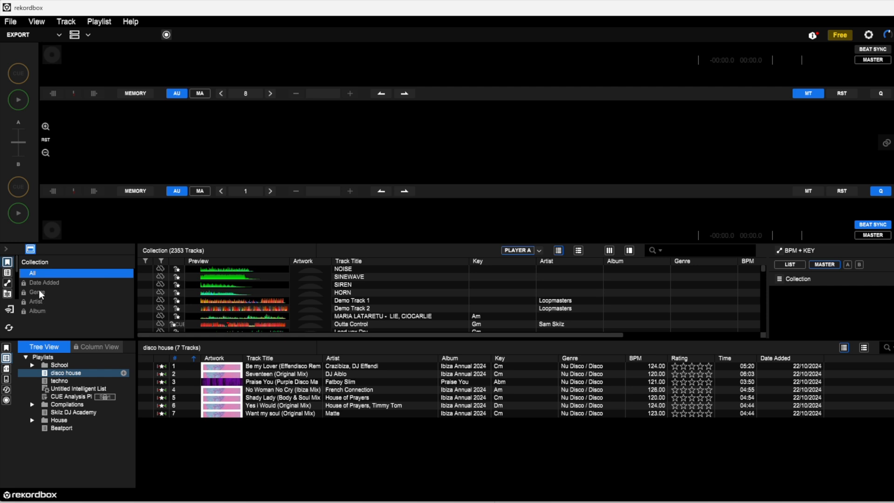
{"action": "mouse_move", "coordinate": [33, 309]}
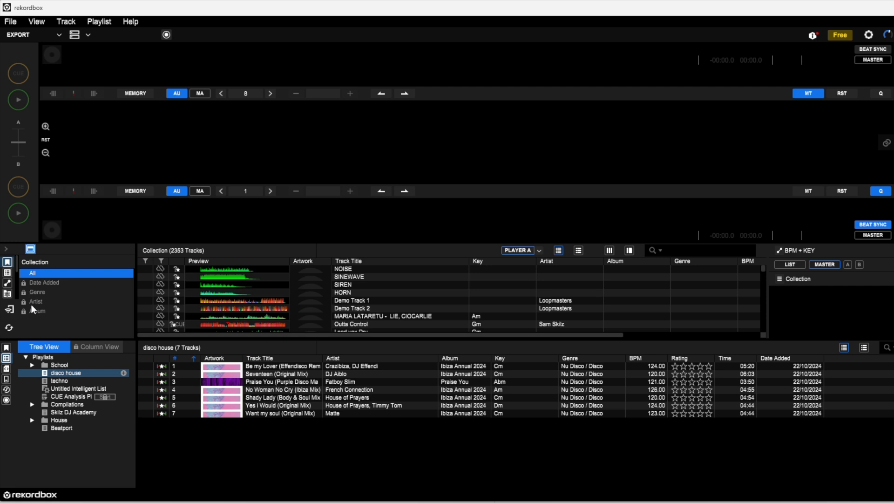
{"action": "mouse_move", "coordinate": [34, 286]}
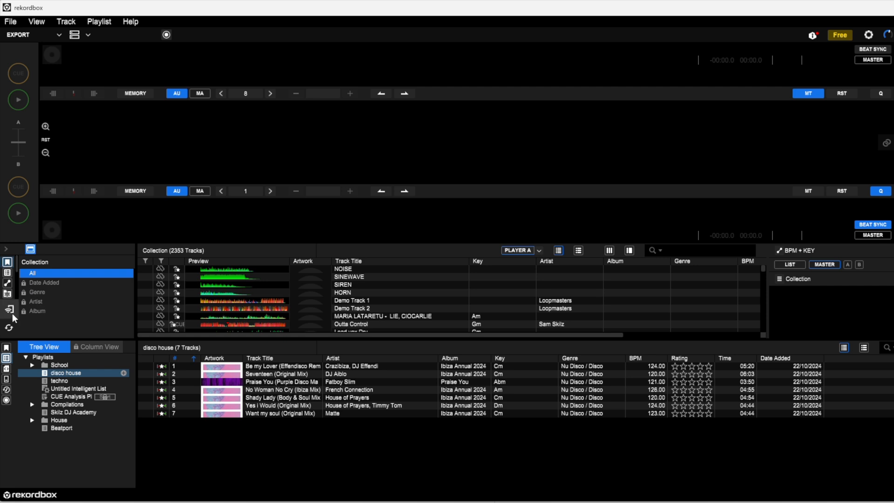
{"action": "mouse_move", "coordinate": [19, 404]}
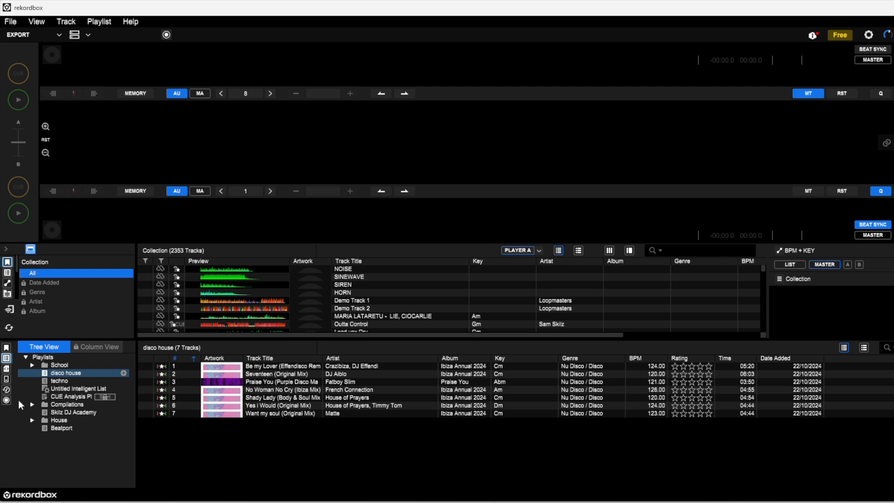
{"action": "mouse_move", "coordinate": [7, 358]}
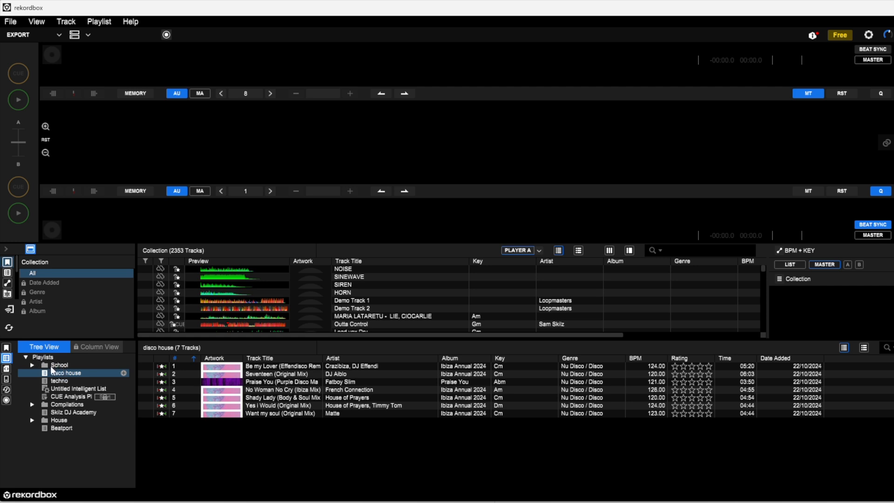
{"action": "mouse_move", "coordinate": [52, 371]}
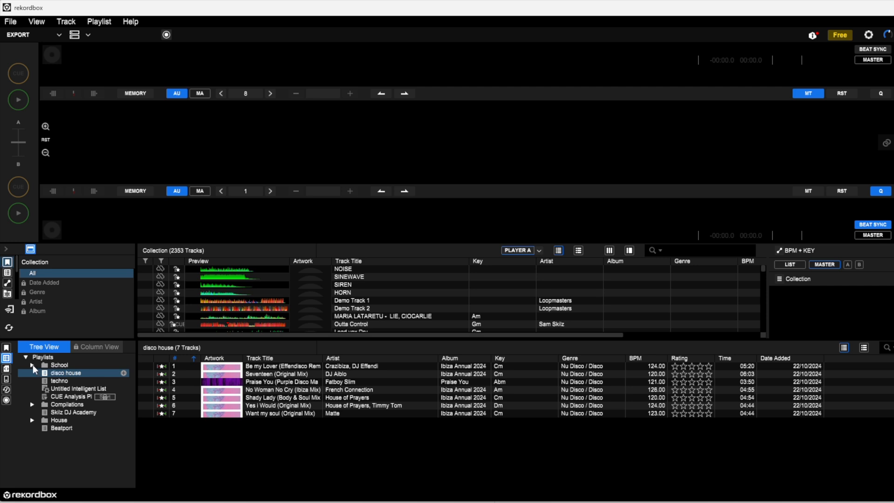
{"action": "left_click", "coordinate": [32, 365]}
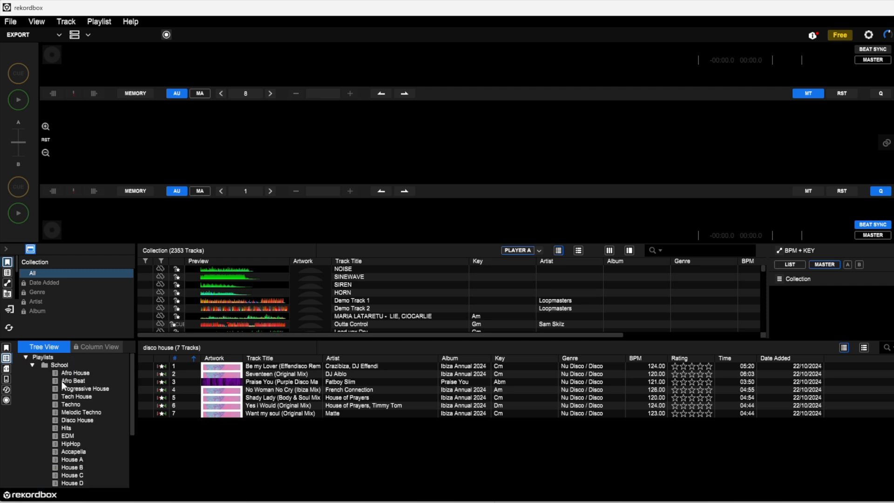
{"action": "mouse_move", "coordinate": [68, 382]}
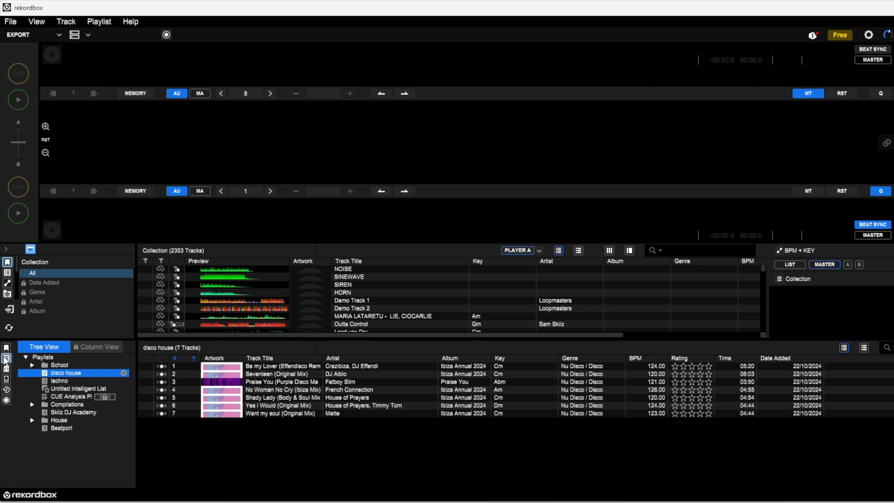
{"action": "mouse_move", "coordinate": [7, 359]}
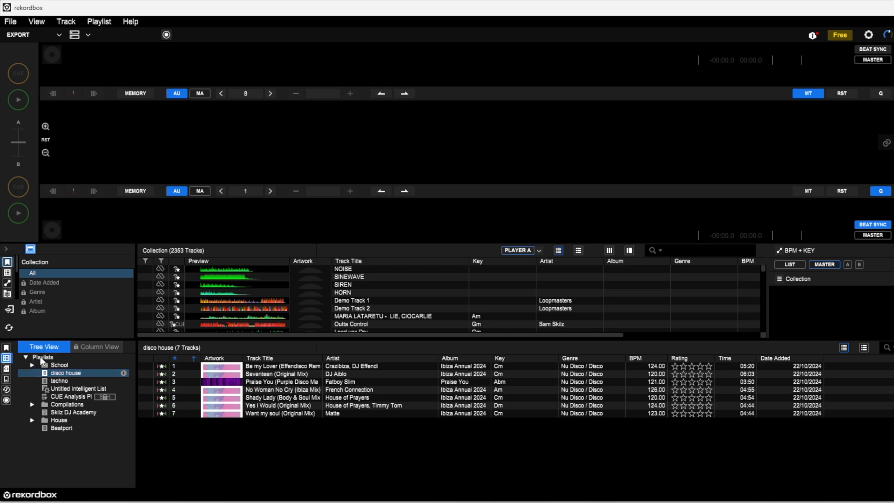
Add a new playlist at the top of the playlist tree named 'test playlist'.
{"action": "left_click", "coordinate": [43, 358]}
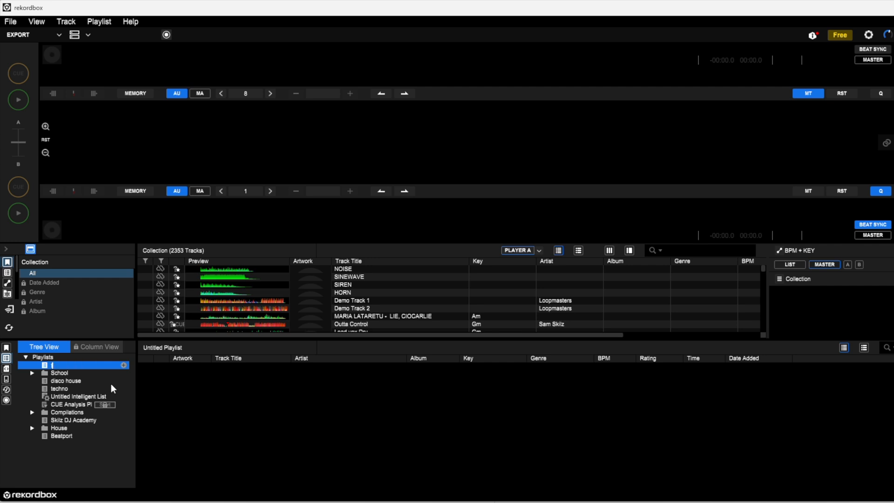
{"action": "type", "text": "test playlist"}
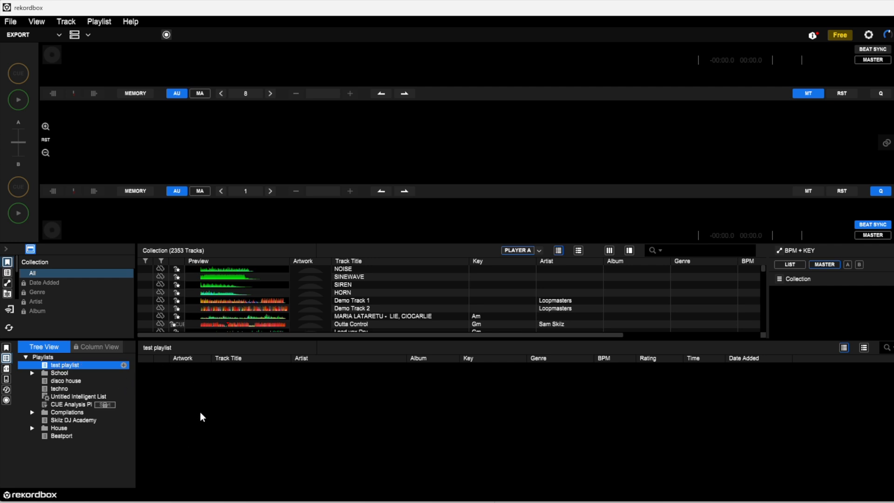
{"action": "mouse_move", "coordinate": [327, 460]}
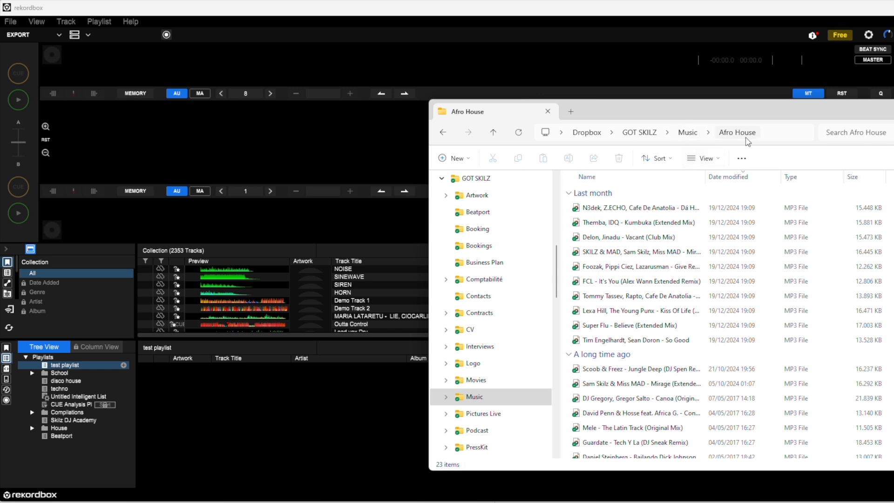
Drag the N3dek 'Dá Houa' file from the Afro House folder into test playlist.
{"action": "left_click", "coordinate": [635, 223]}
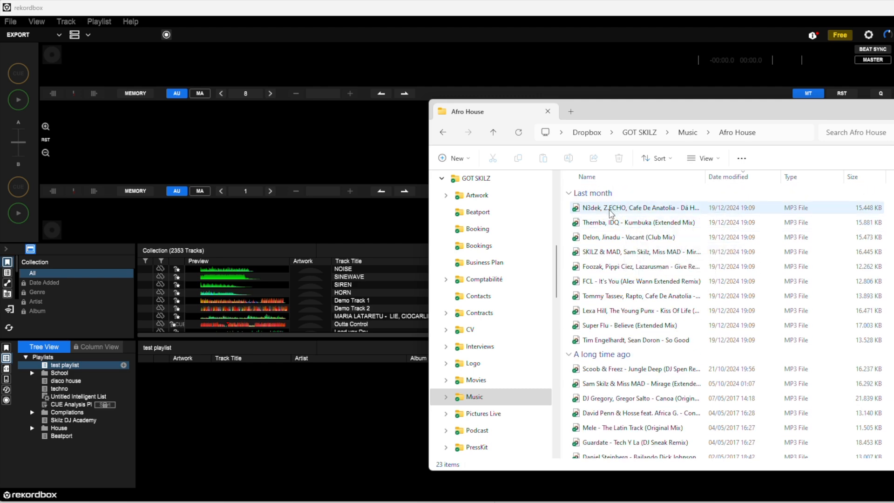
{"action": "left_click", "coordinate": [639, 207]}
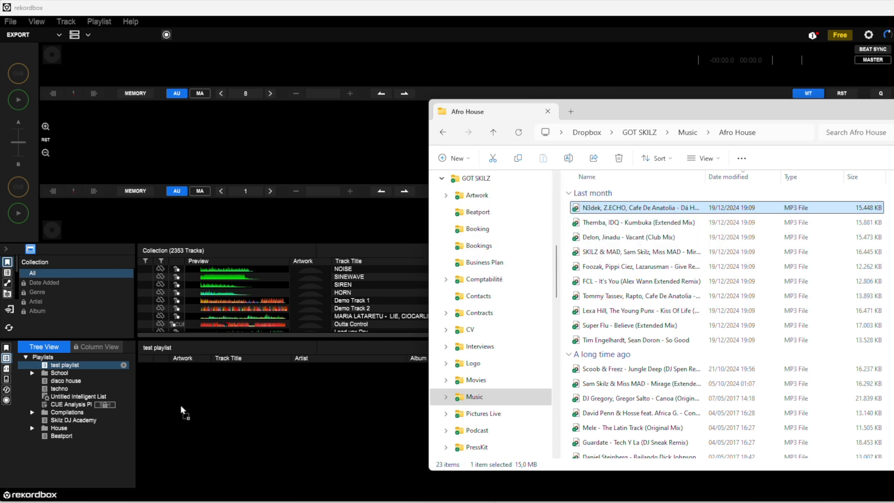
{"action": "left_click_drag", "start_coordinate": [635, 207], "coordinate": [229, 365]}
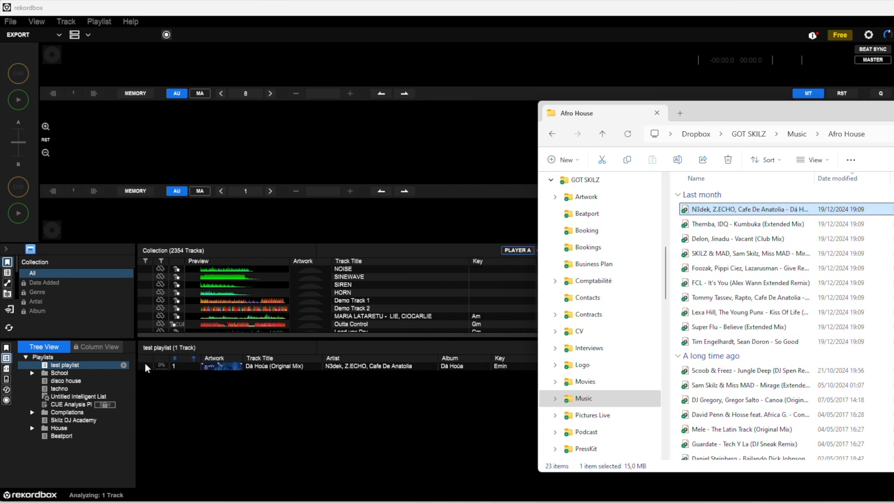
{"action": "mouse_move", "coordinate": [164, 372]}
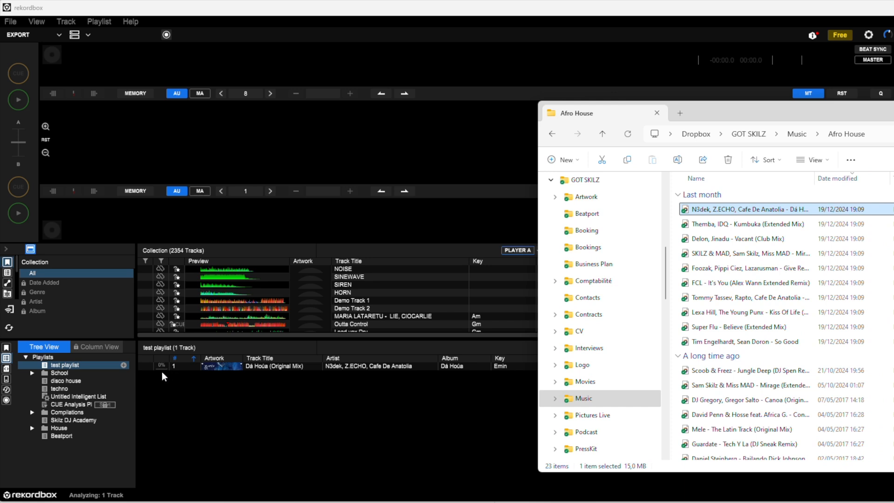
{"action": "mouse_move", "coordinate": [172, 379]}
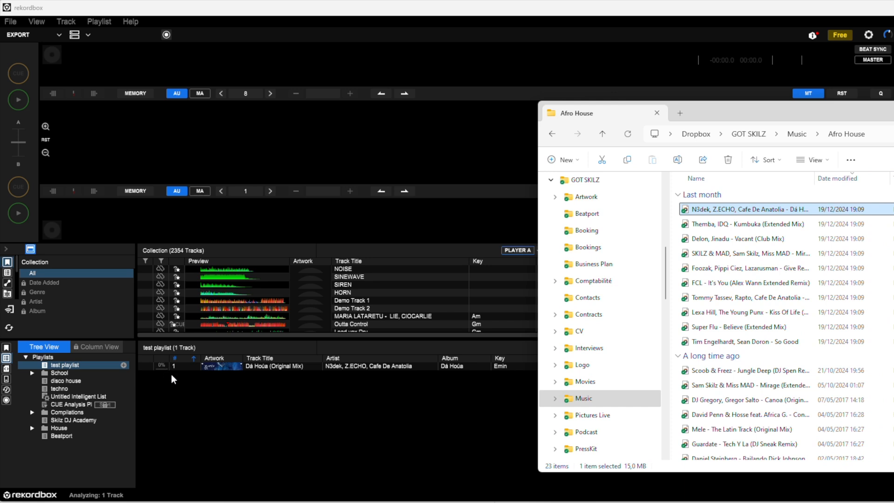
{"action": "left_click", "coordinate": [657, 112]}
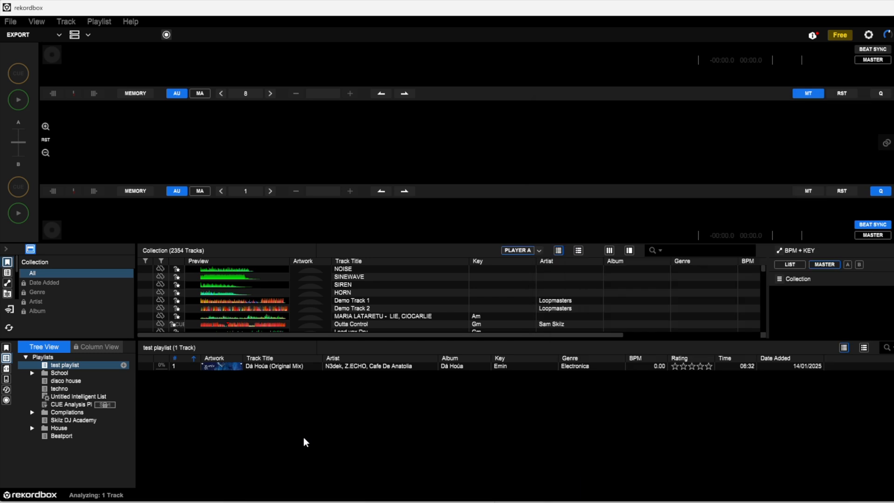
{"action": "mouse_move", "coordinate": [256, 371]}
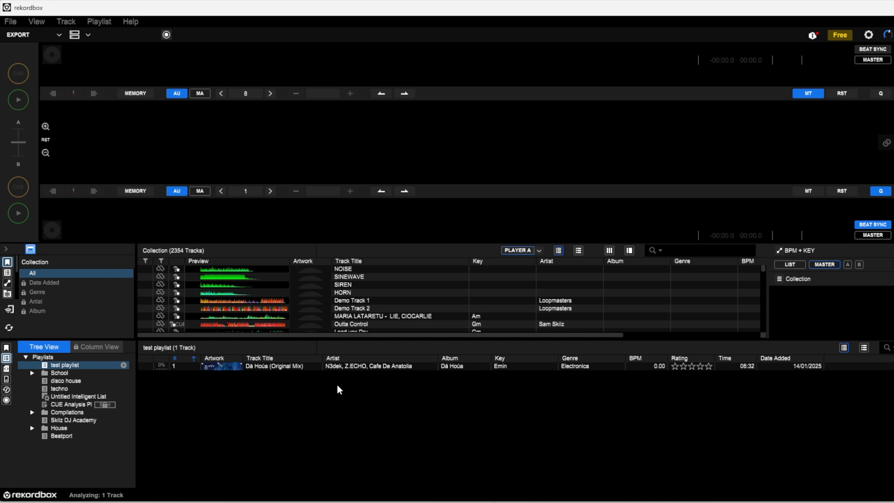
{"action": "mouse_move", "coordinate": [252, 403]}
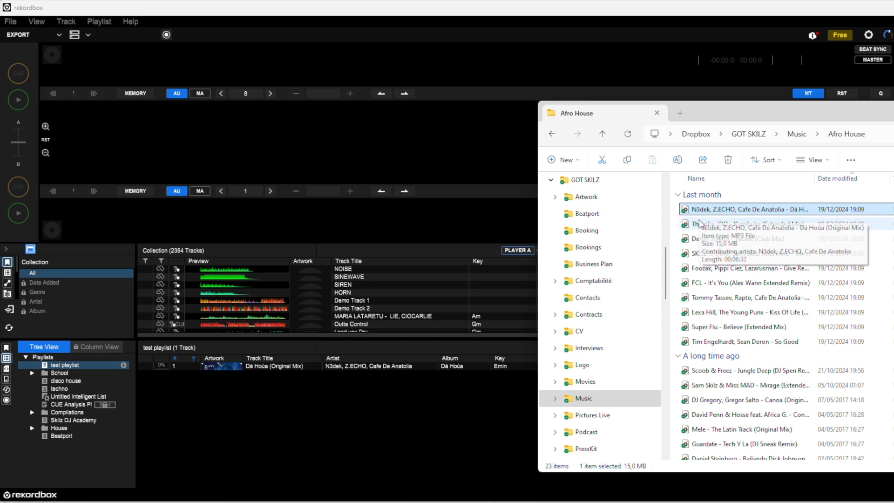
Add the Kumbuka through Believe tracks from File Explorer to test playlist.
{"action": "left_click", "coordinate": [747, 223]}
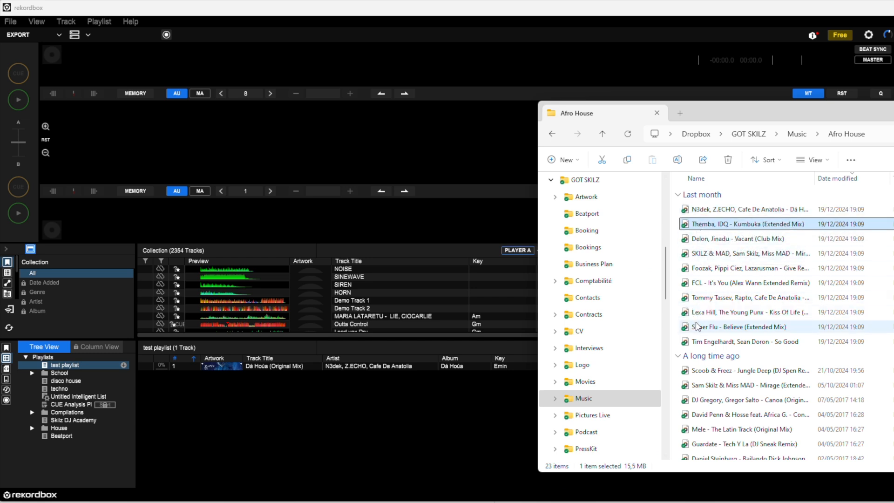
{"action": "left_click", "coordinate": [737, 327]}
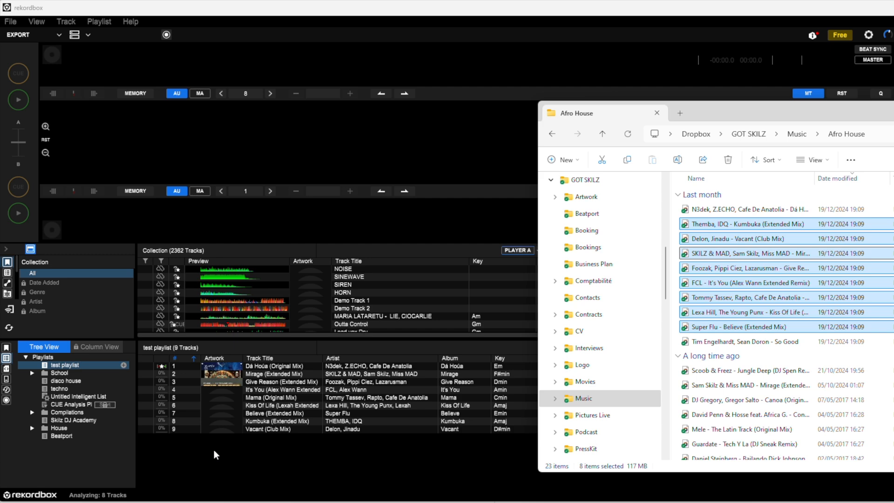
{"action": "mouse_move", "coordinate": [221, 421]}
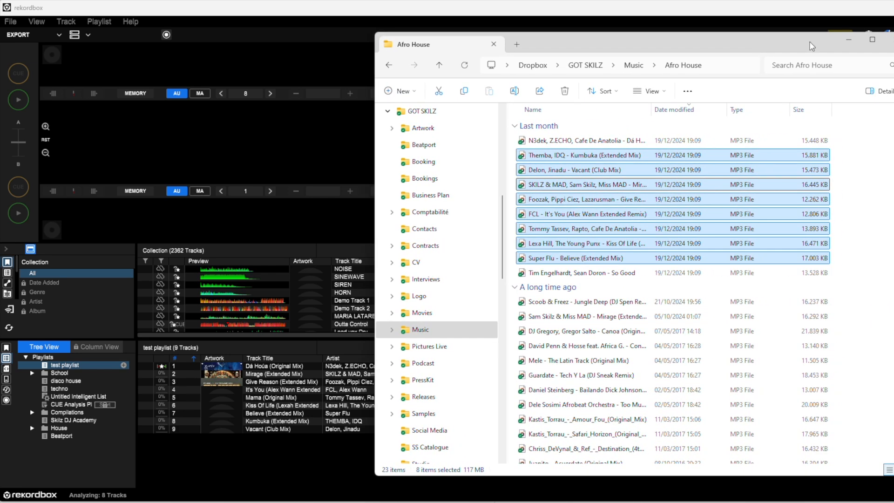
{"action": "left_click", "coordinate": [493, 44]}
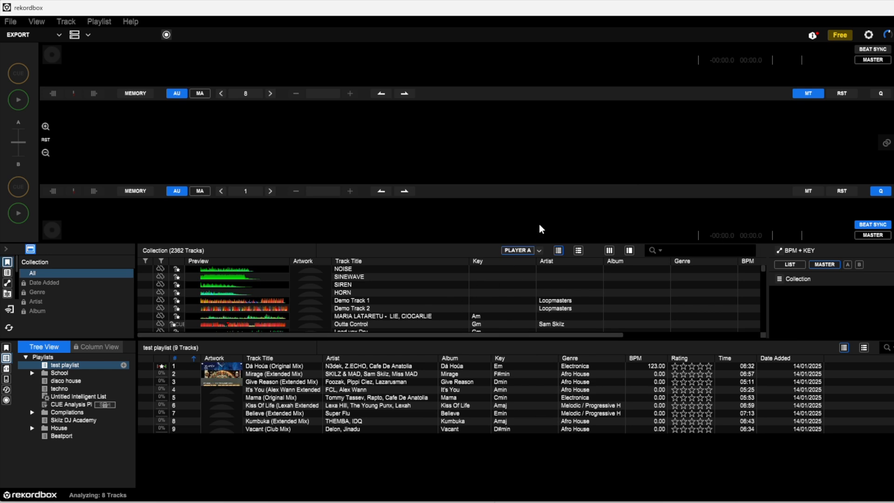
{"action": "mouse_move", "coordinate": [419, 221]}
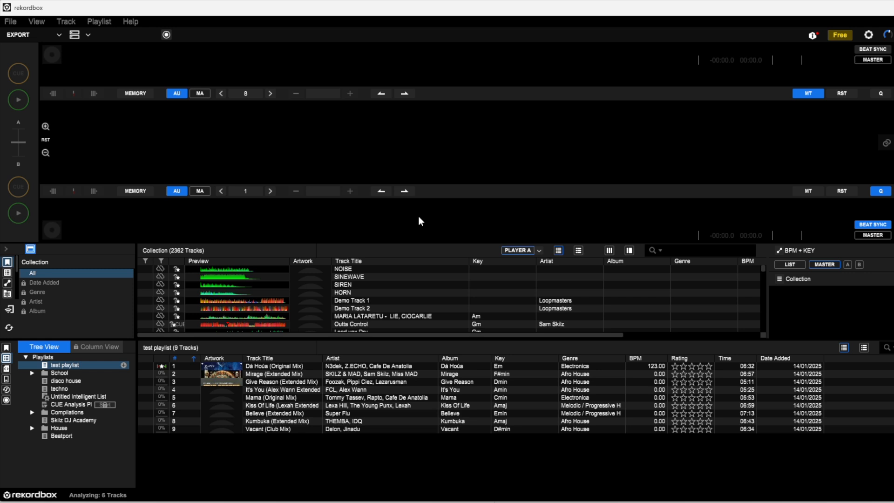
{"action": "mouse_move", "coordinate": [418, 231]}
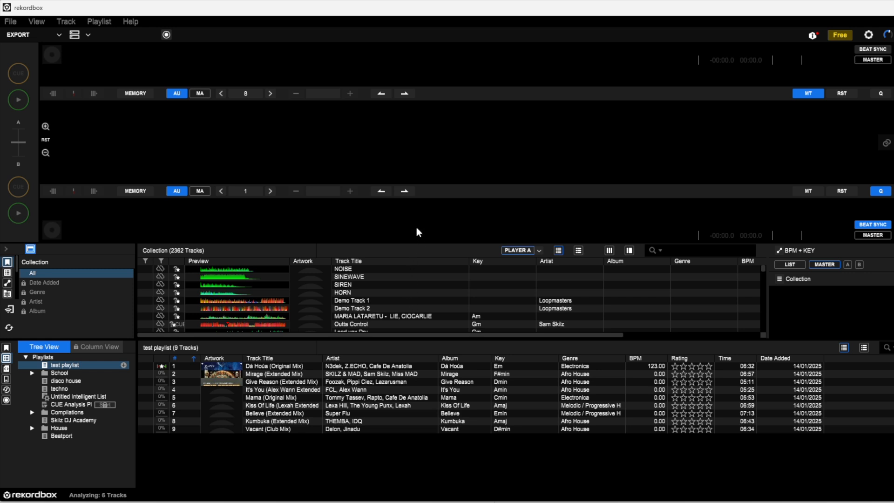
{"action": "mouse_move", "coordinate": [426, 357]}
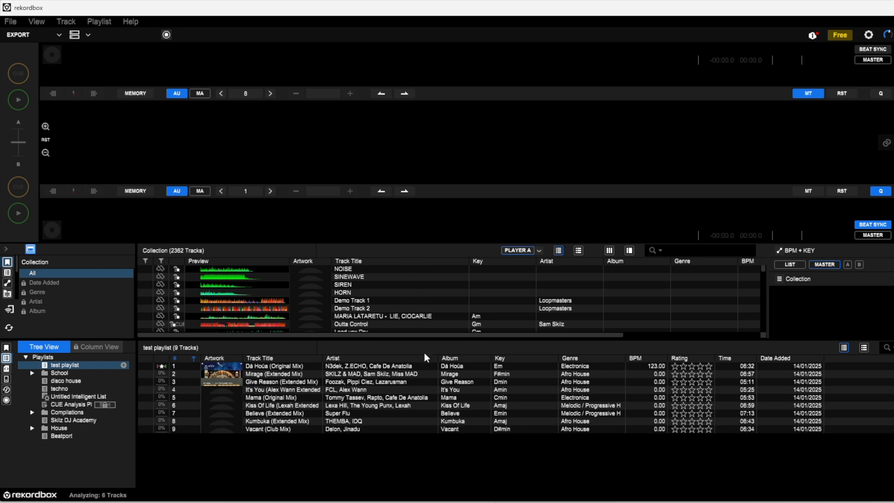
{"action": "mouse_move", "coordinate": [397, 388]}
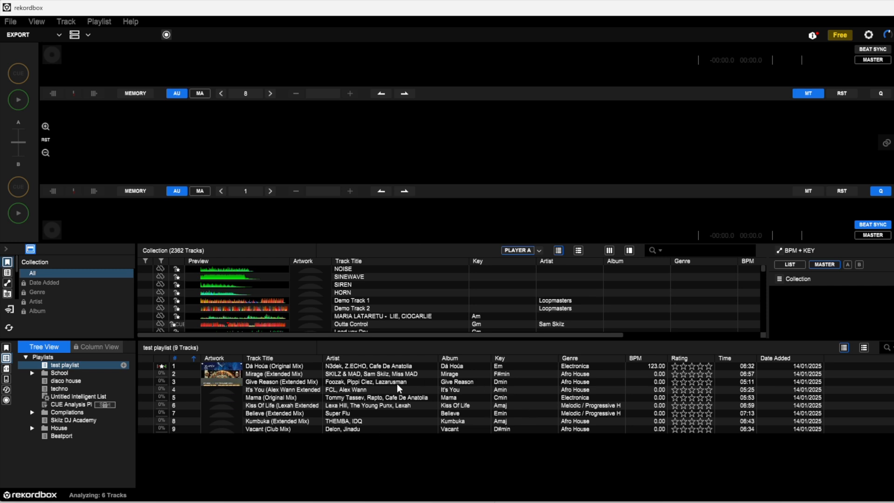
{"action": "mouse_move", "coordinate": [239, 402]}
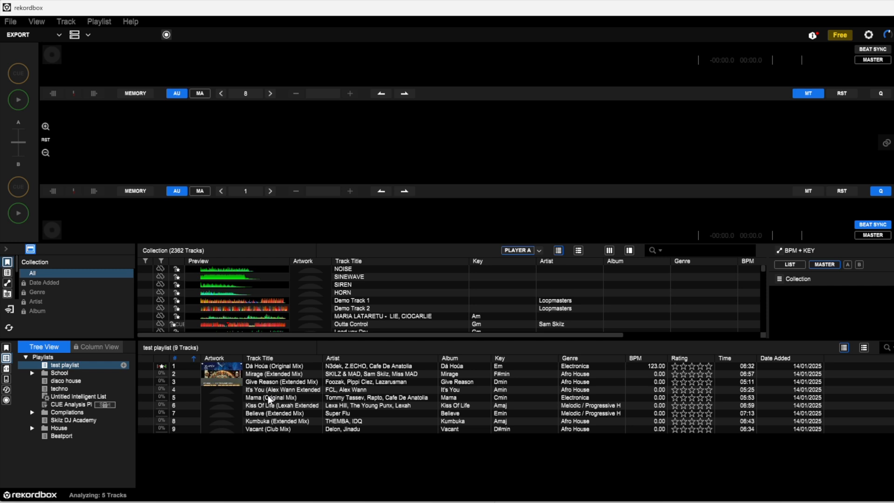
Load Mirage (Extended Mix) onto the player deck, showing 122 BPM in F#m.
{"action": "left_click", "coordinate": [279, 374]}
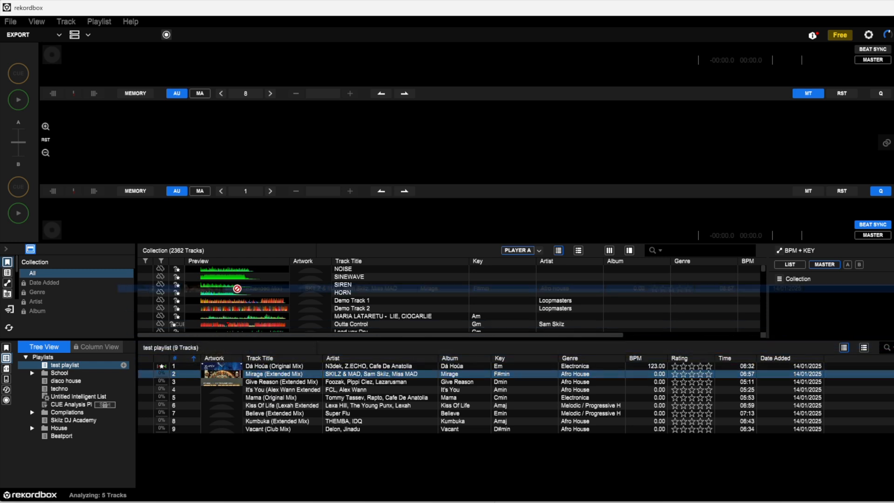
{"action": "double_click", "coordinate": [283, 373]}
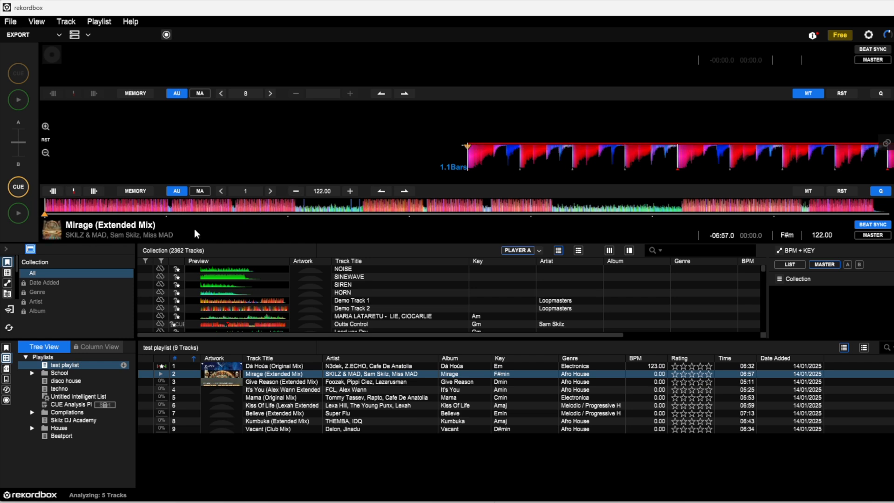
{"action": "mouse_move", "coordinate": [83, 246]}
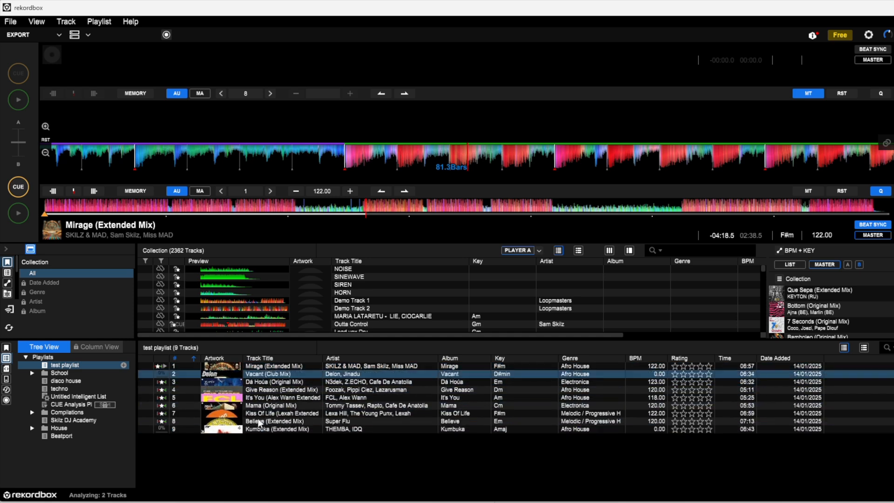
{"action": "mouse_move", "coordinate": [262, 382]}
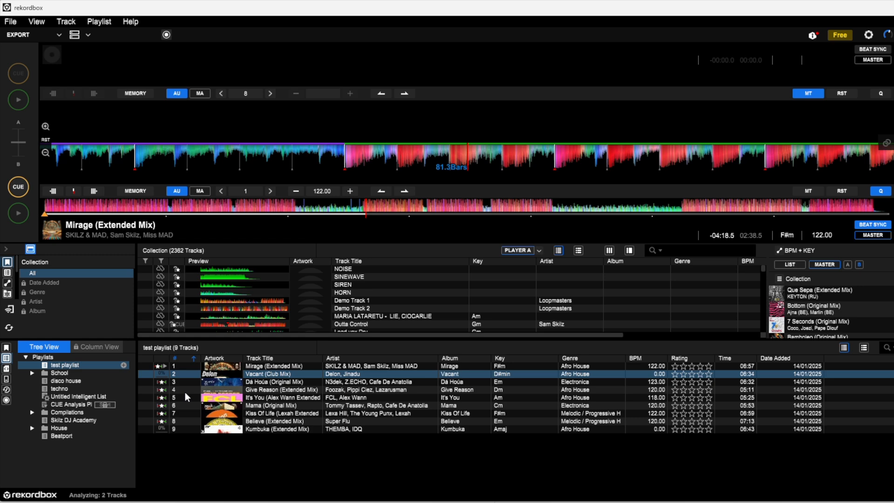
{"action": "mouse_move", "coordinate": [104, 379]}
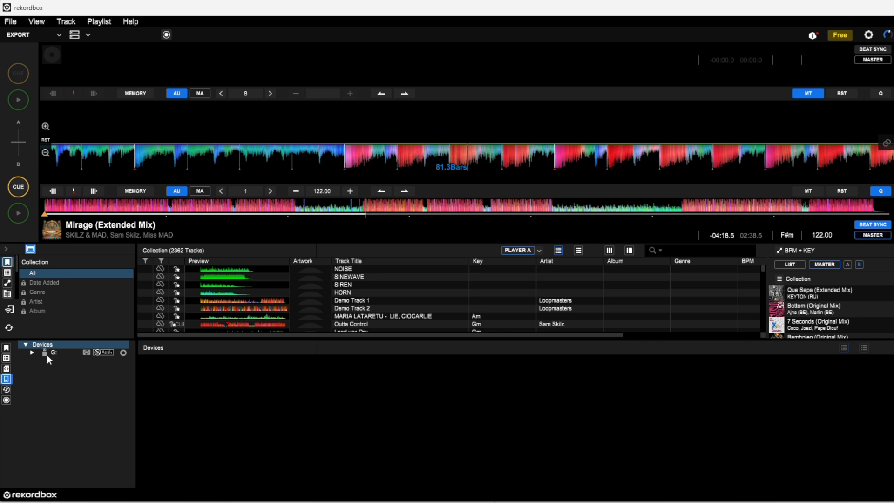
{"action": "mouse_move", "coordinate": [61, 358]}
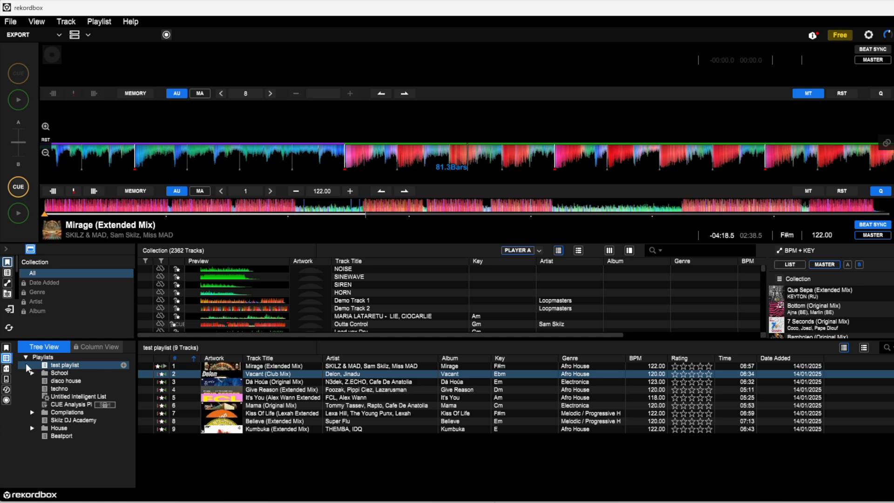
{"action": "mouse_move", "coordinate": [7, 360]}
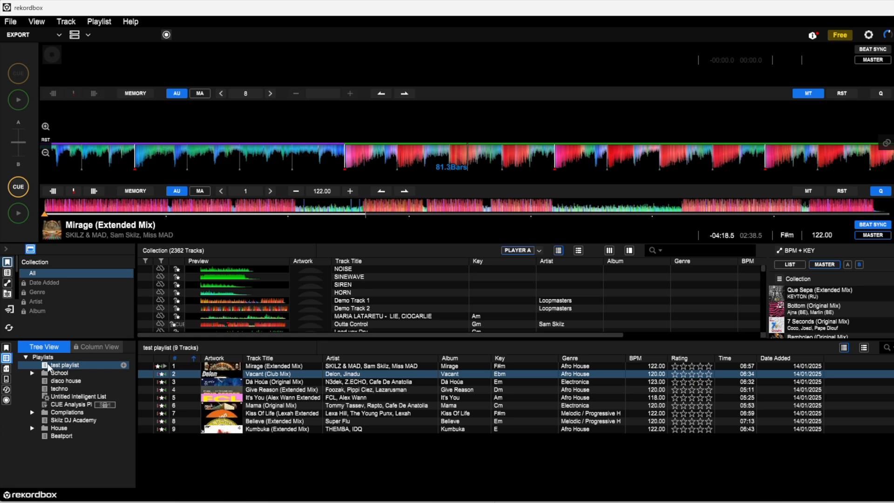
Open the test playlist's context menu to reach Export Playlist.
{"action": "right_click", "coordinate": [65, 365]}
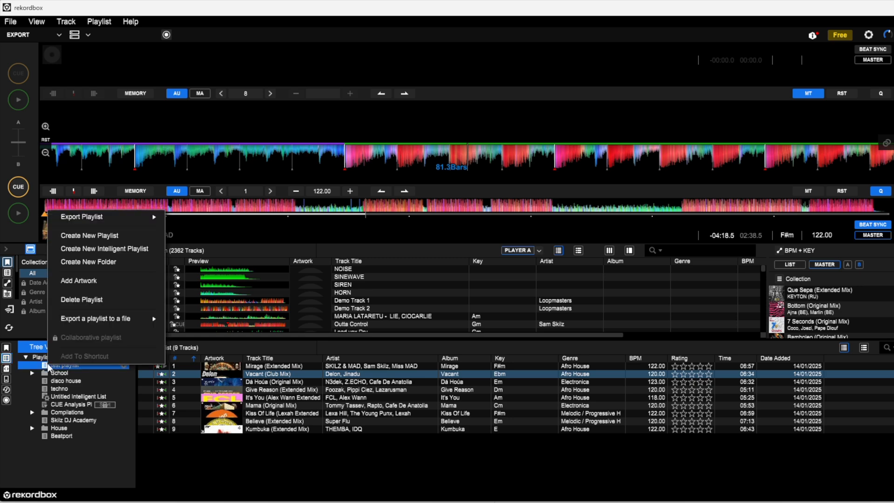
{"action": "mouse_move", "coordinate": [89, 261]}
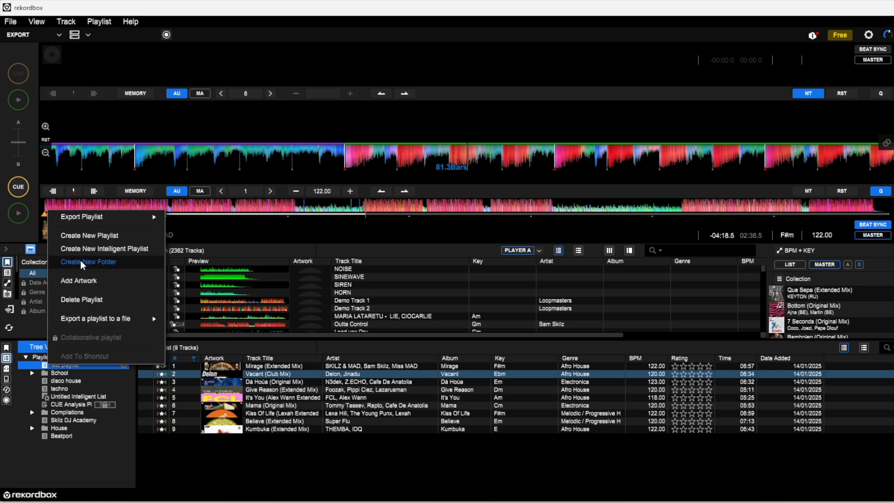
{"action": "mouse_move", "coordinate": [97, 221]}
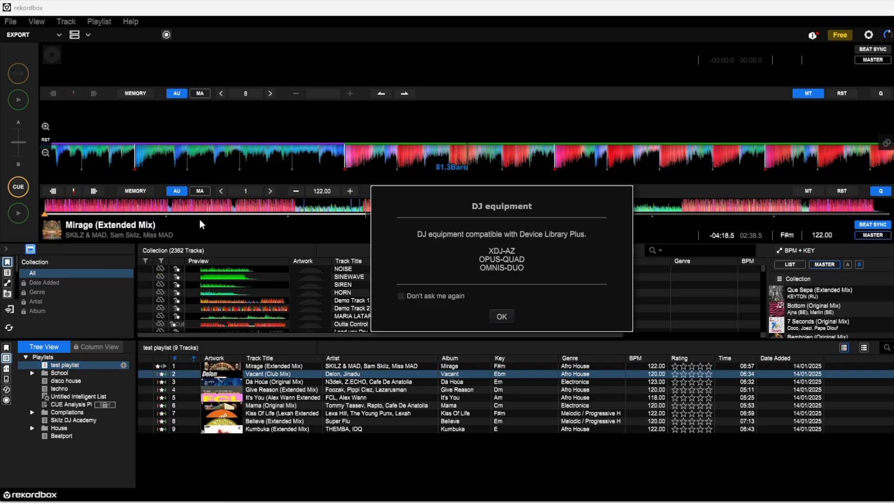
{"action": "mouse_move", "coordinate": [477, 227]}
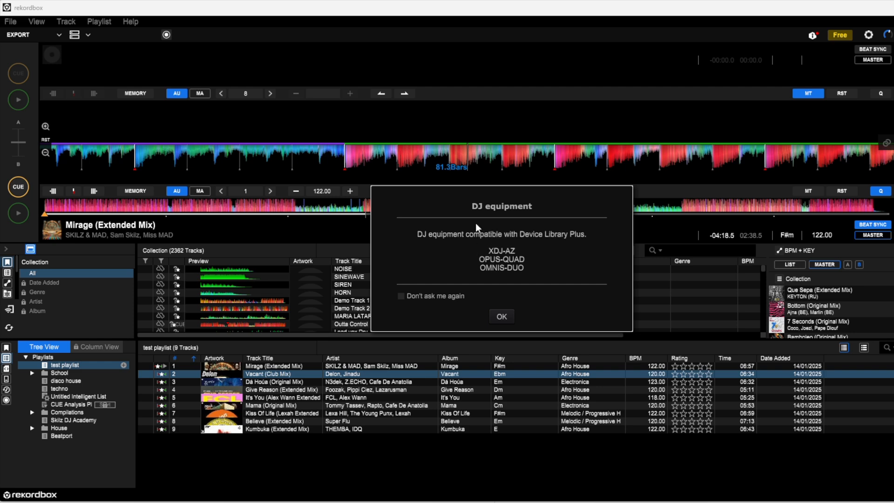
{"action": "mouse_move", "coordinate": [419, 290]}
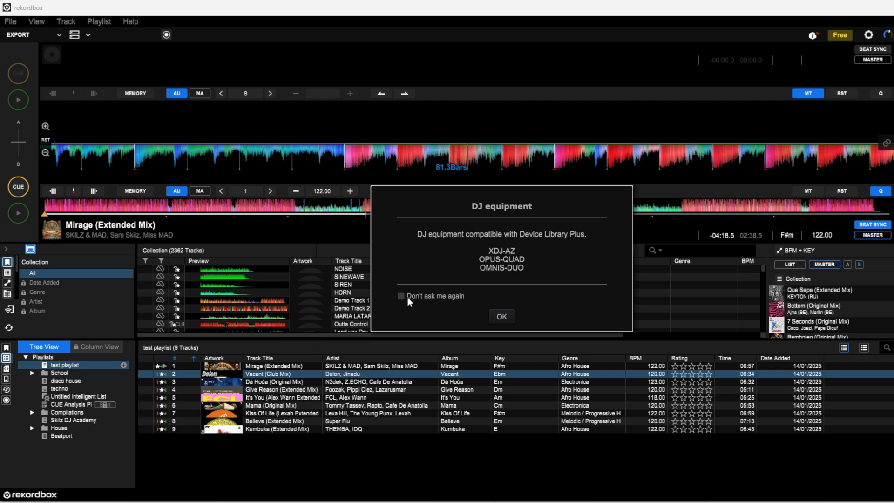
{"action": "mouse_move", "coordinate": [456, 244]}
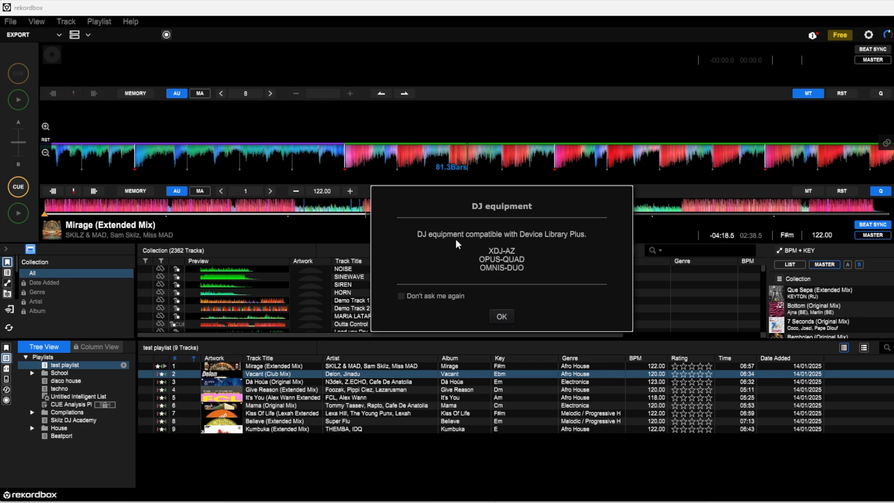
{"action": "mouse_move", "coordinate": [490, 275]}
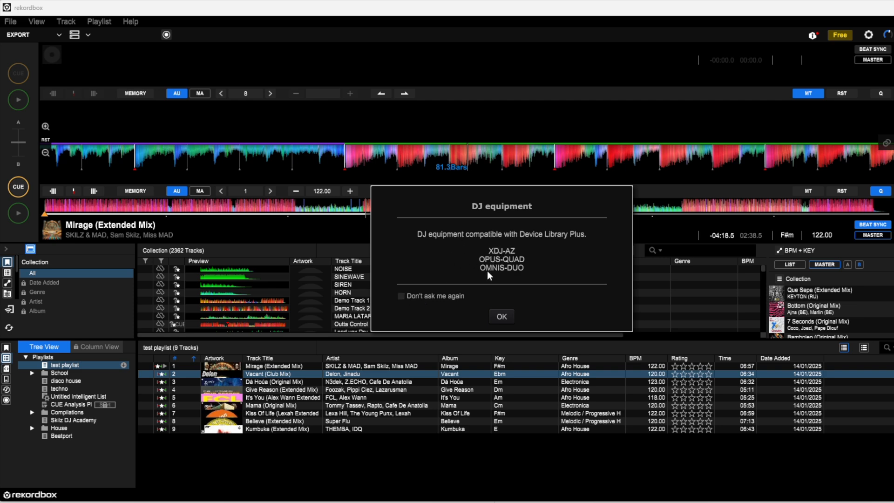
{"action": "mouse_move", "coordinate": [488, 276]}
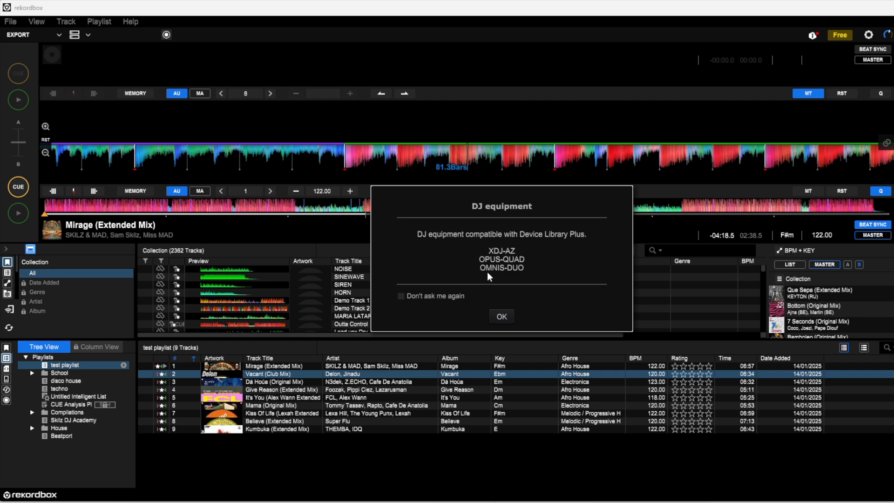
{"action": "mouse_move", "coordinate": [491, 261]}
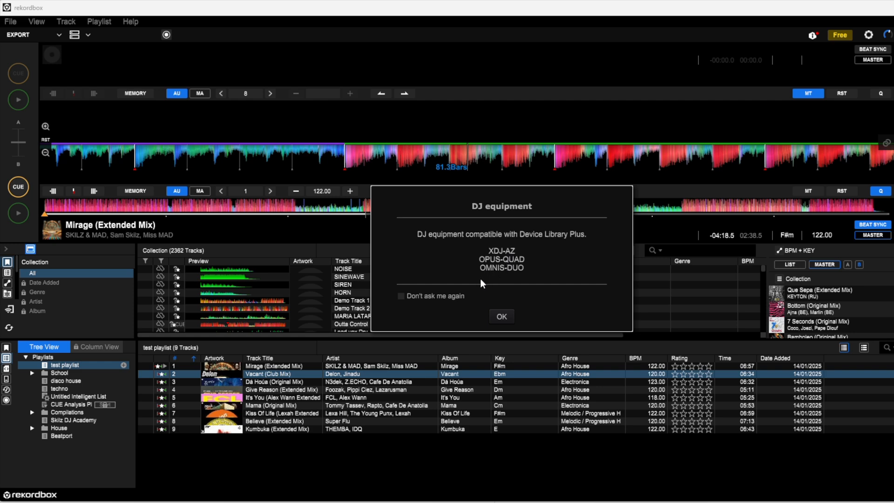
{"action": "mouse_move", "coordinate": [449, 295]}
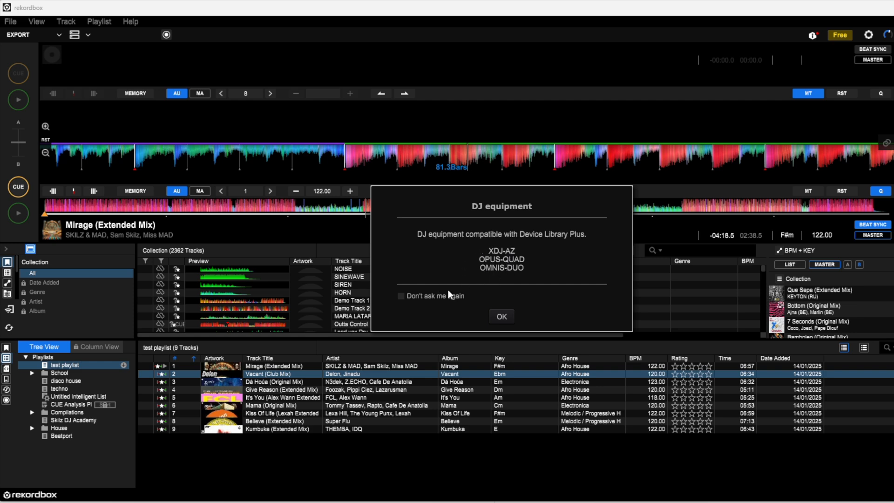
{"action": "mouse_move", "coordinate": [461, 297]}
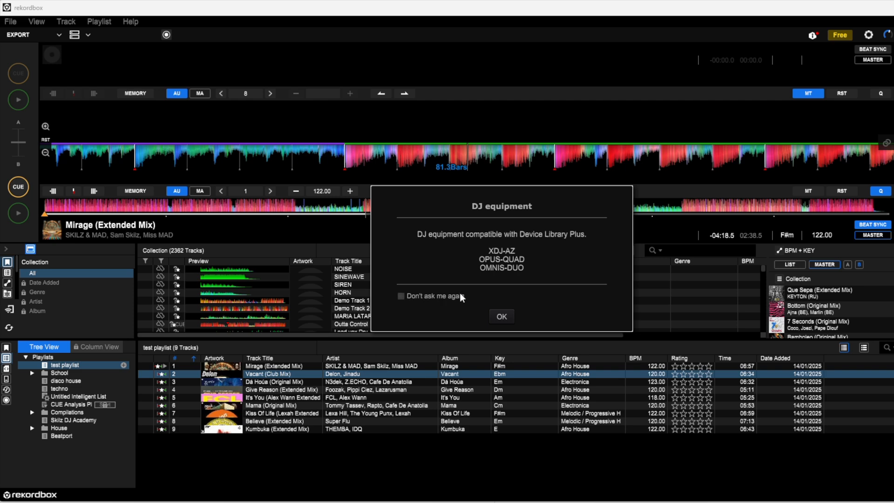
Acknowledge the compatible DJ equipment notice so the test playlist export continues.
{"action": "left_click", "coordinate": [500, 317]}
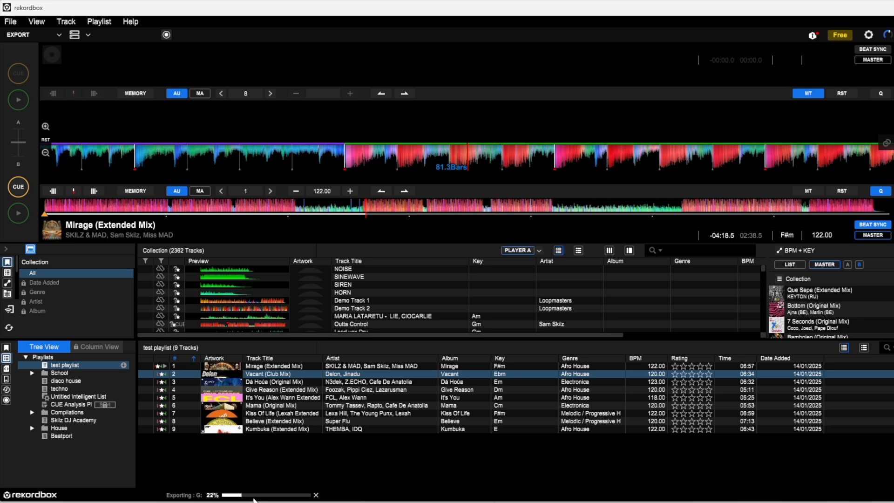
{"action": "mouse_move", "coordinate": [261, 495]}
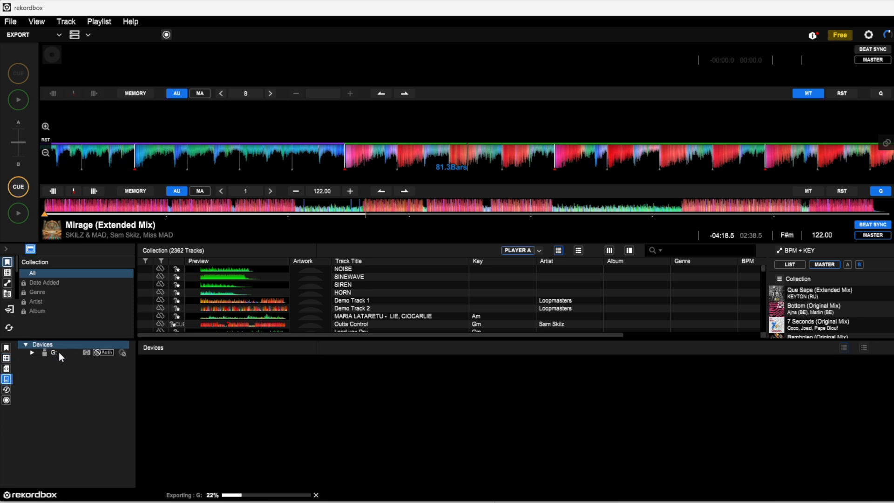
{"action": "mouse_move", "coordinate": [106, 413]}
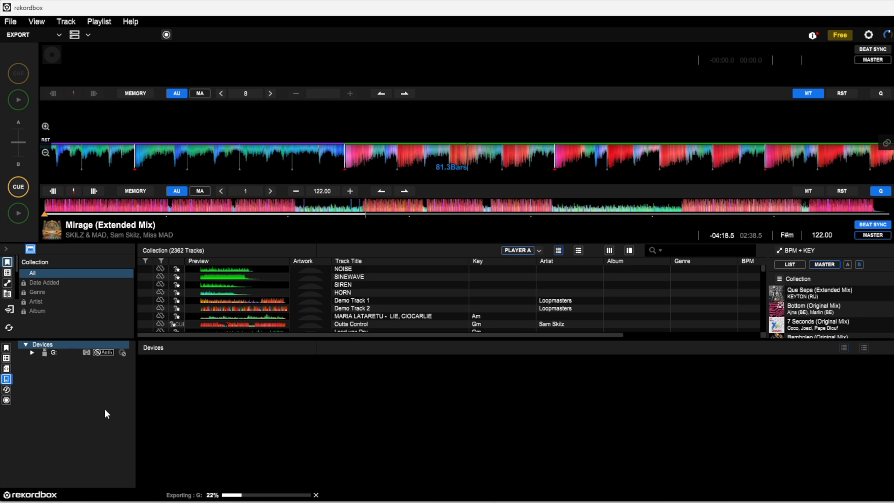
{"action": "mouse_move", "coordinate": [55, 353]}
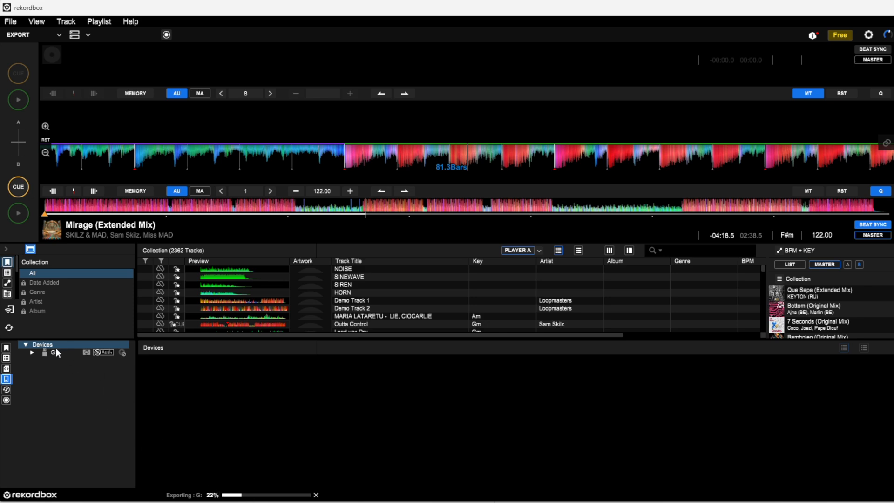
{"action": "mouse_move", "coordinate": [65, 358]}
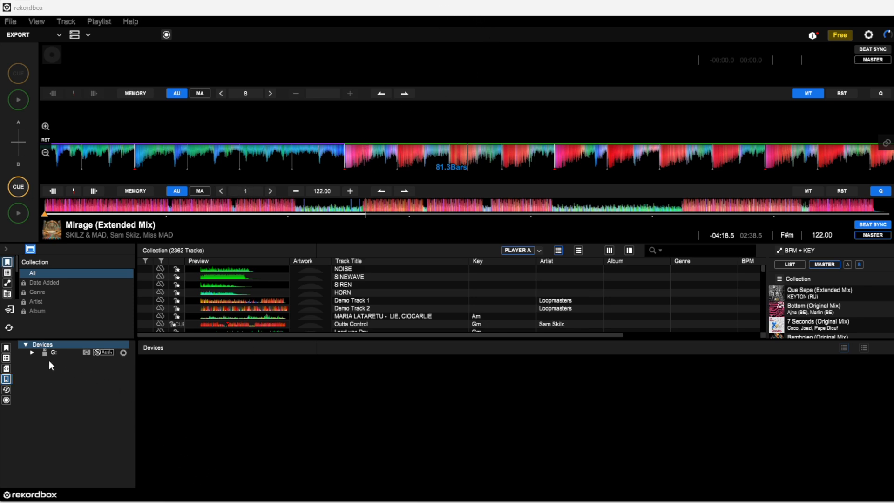
{"action": "mouse_move", "coordinate": [125, 359]}
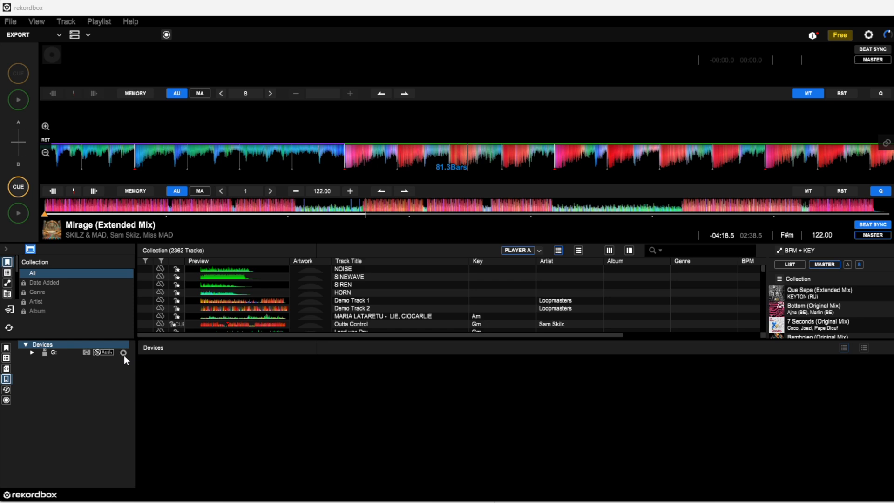